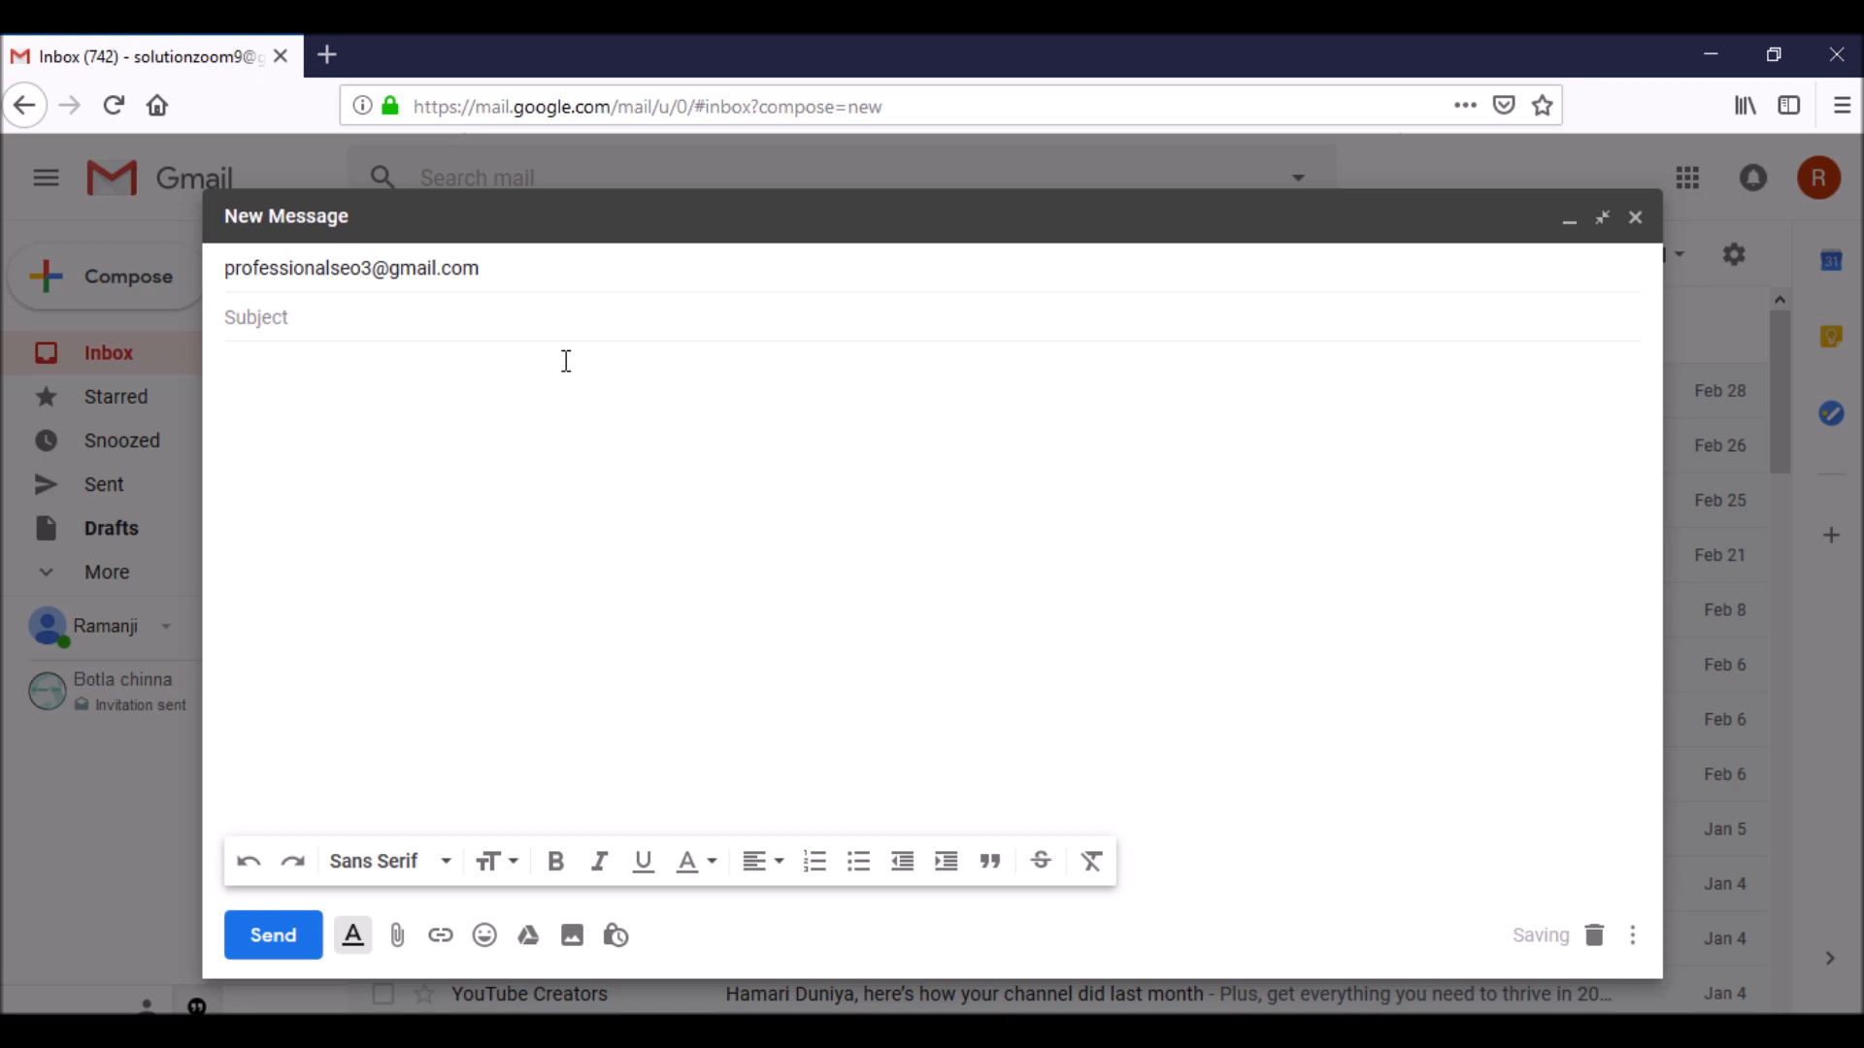
- Send a message with subject and body 'Email 1' to the plain address, then check the receiving inbox
{"action": "type", "text": "Email 1"}
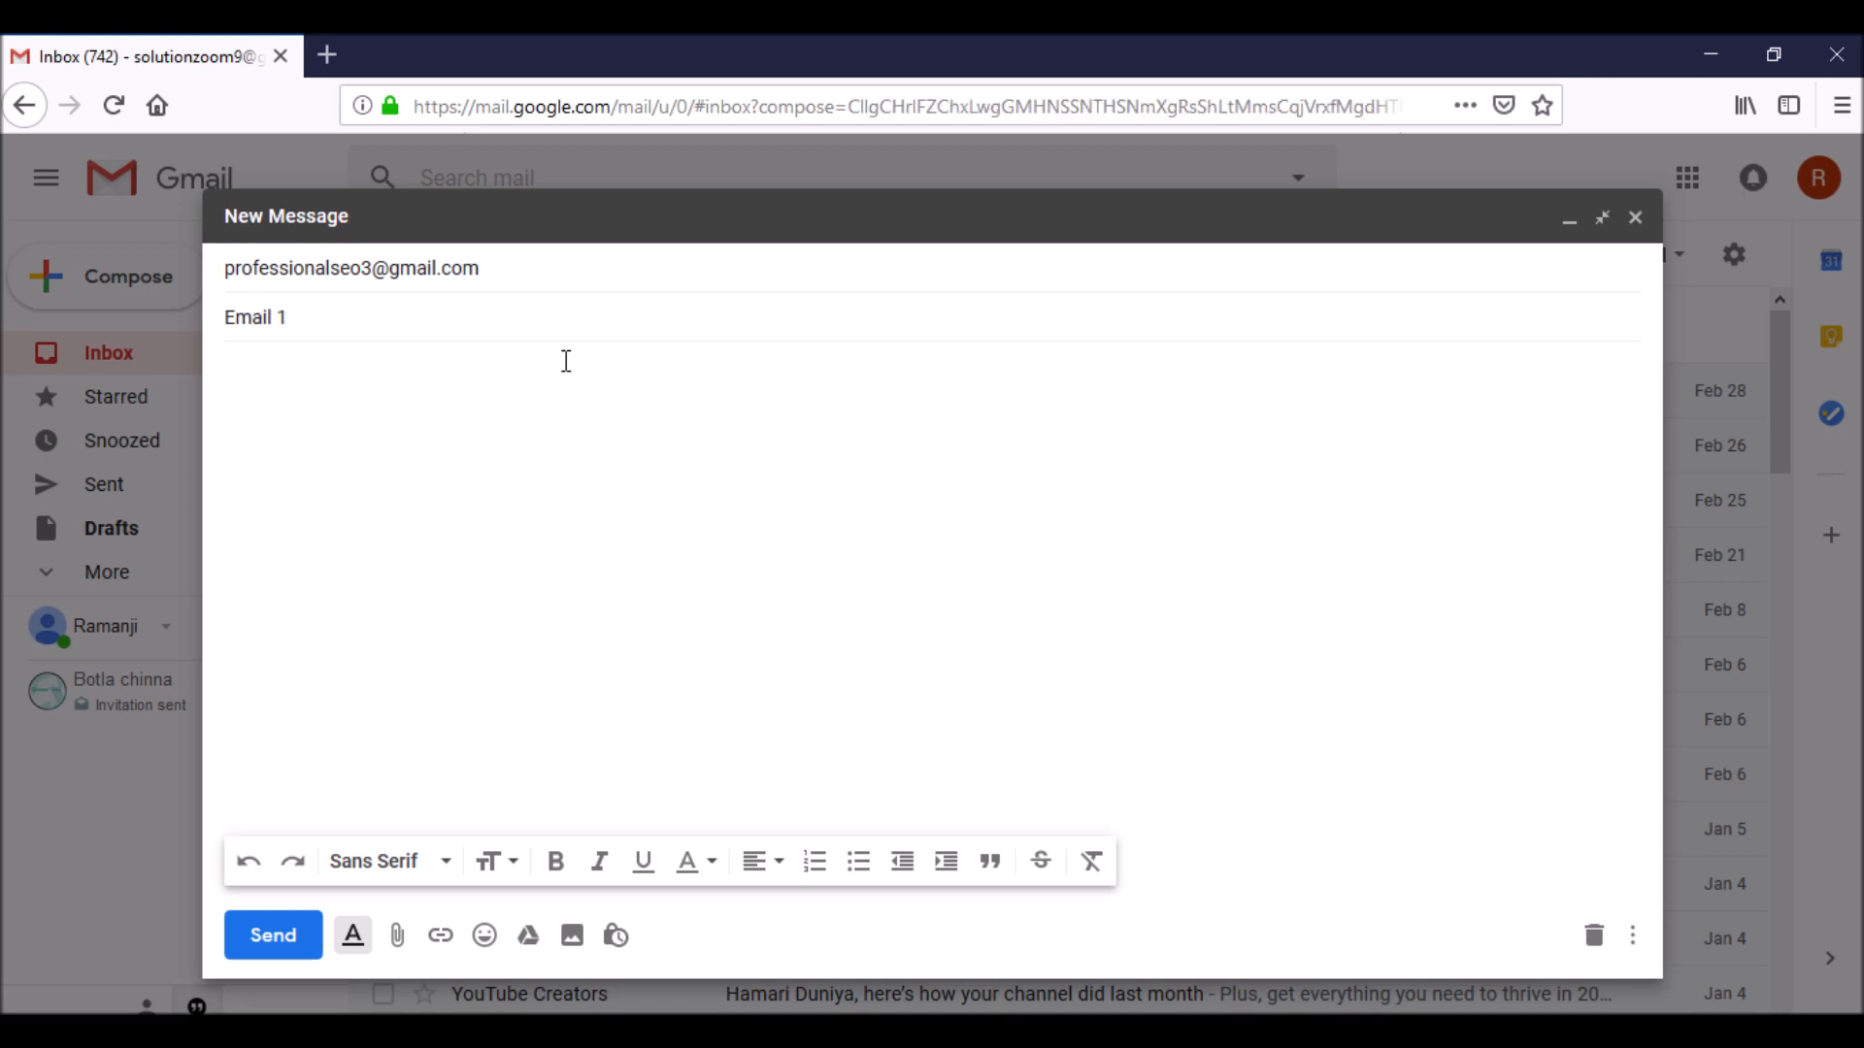
{"action": "double_click", "coordinate": [254, 318]}
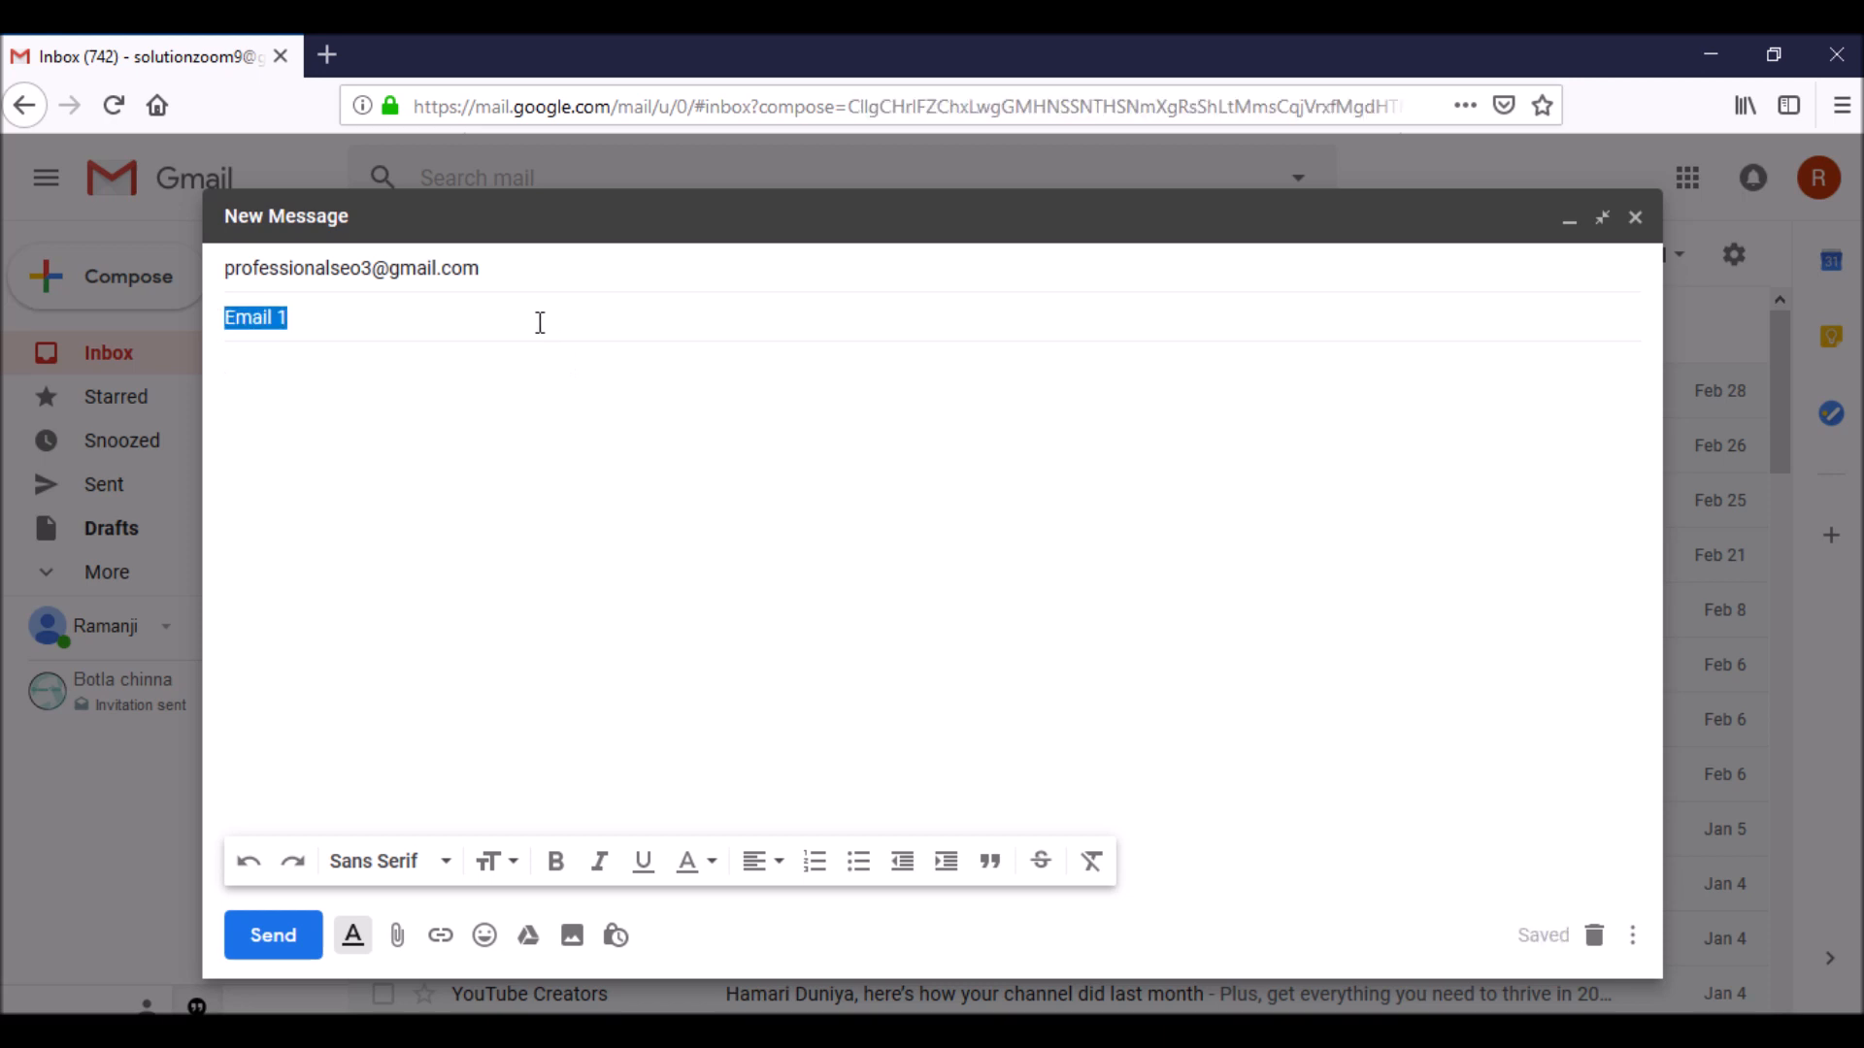
{"action": "type", "text": "Email 1"}
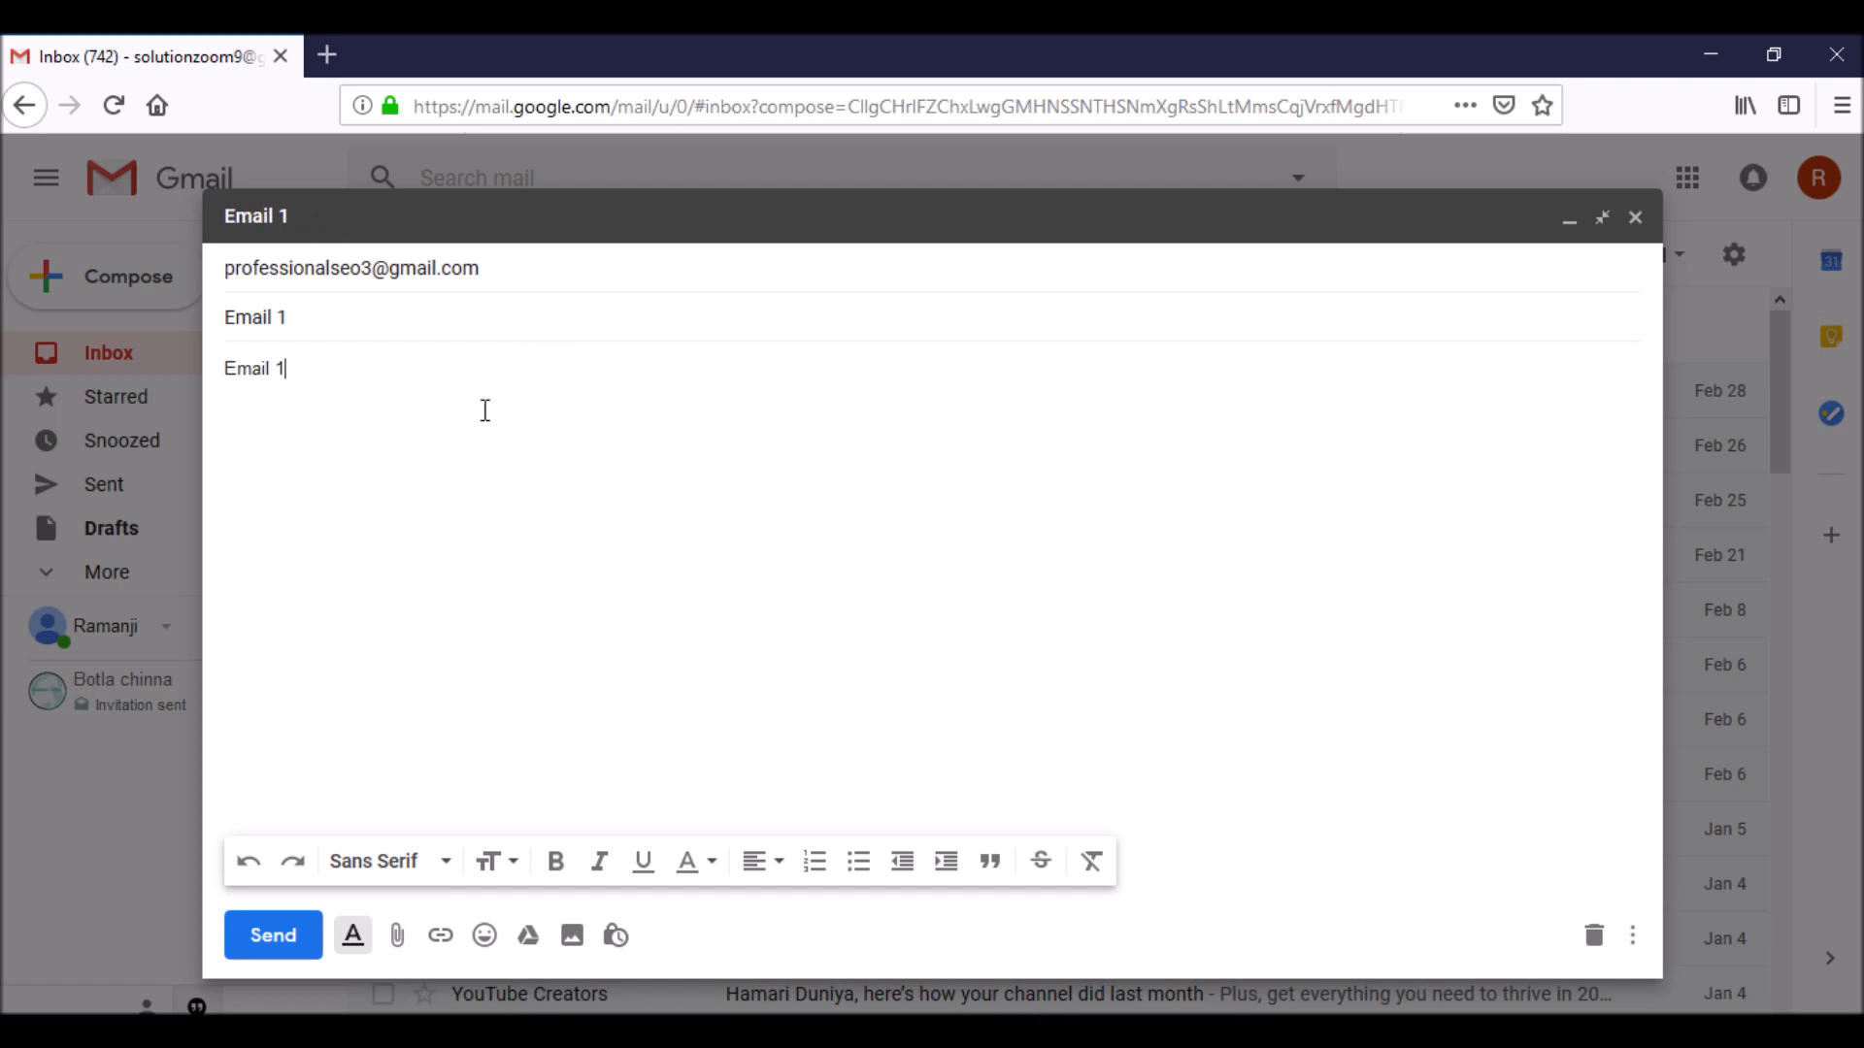
{"action": "left_click", "coordinate": [272, 934]}
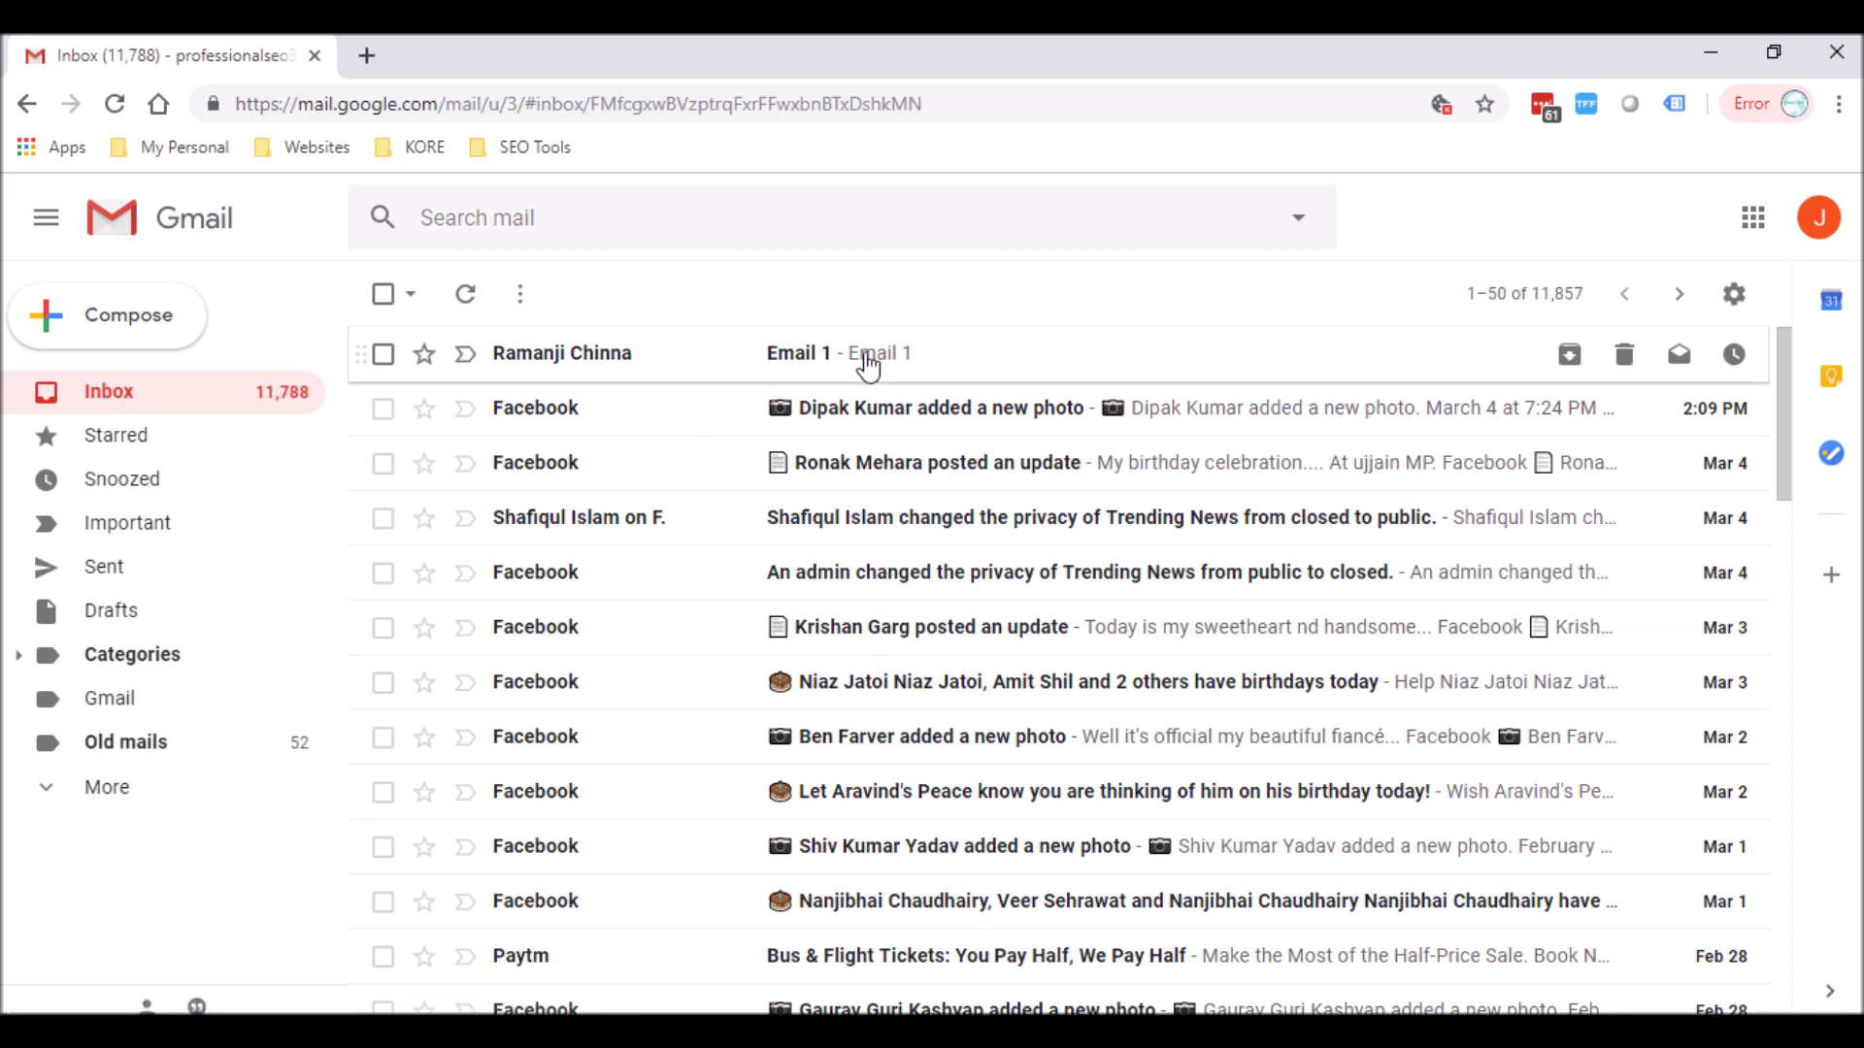
{"action": "left_click", "coordinate": [865, 354]}
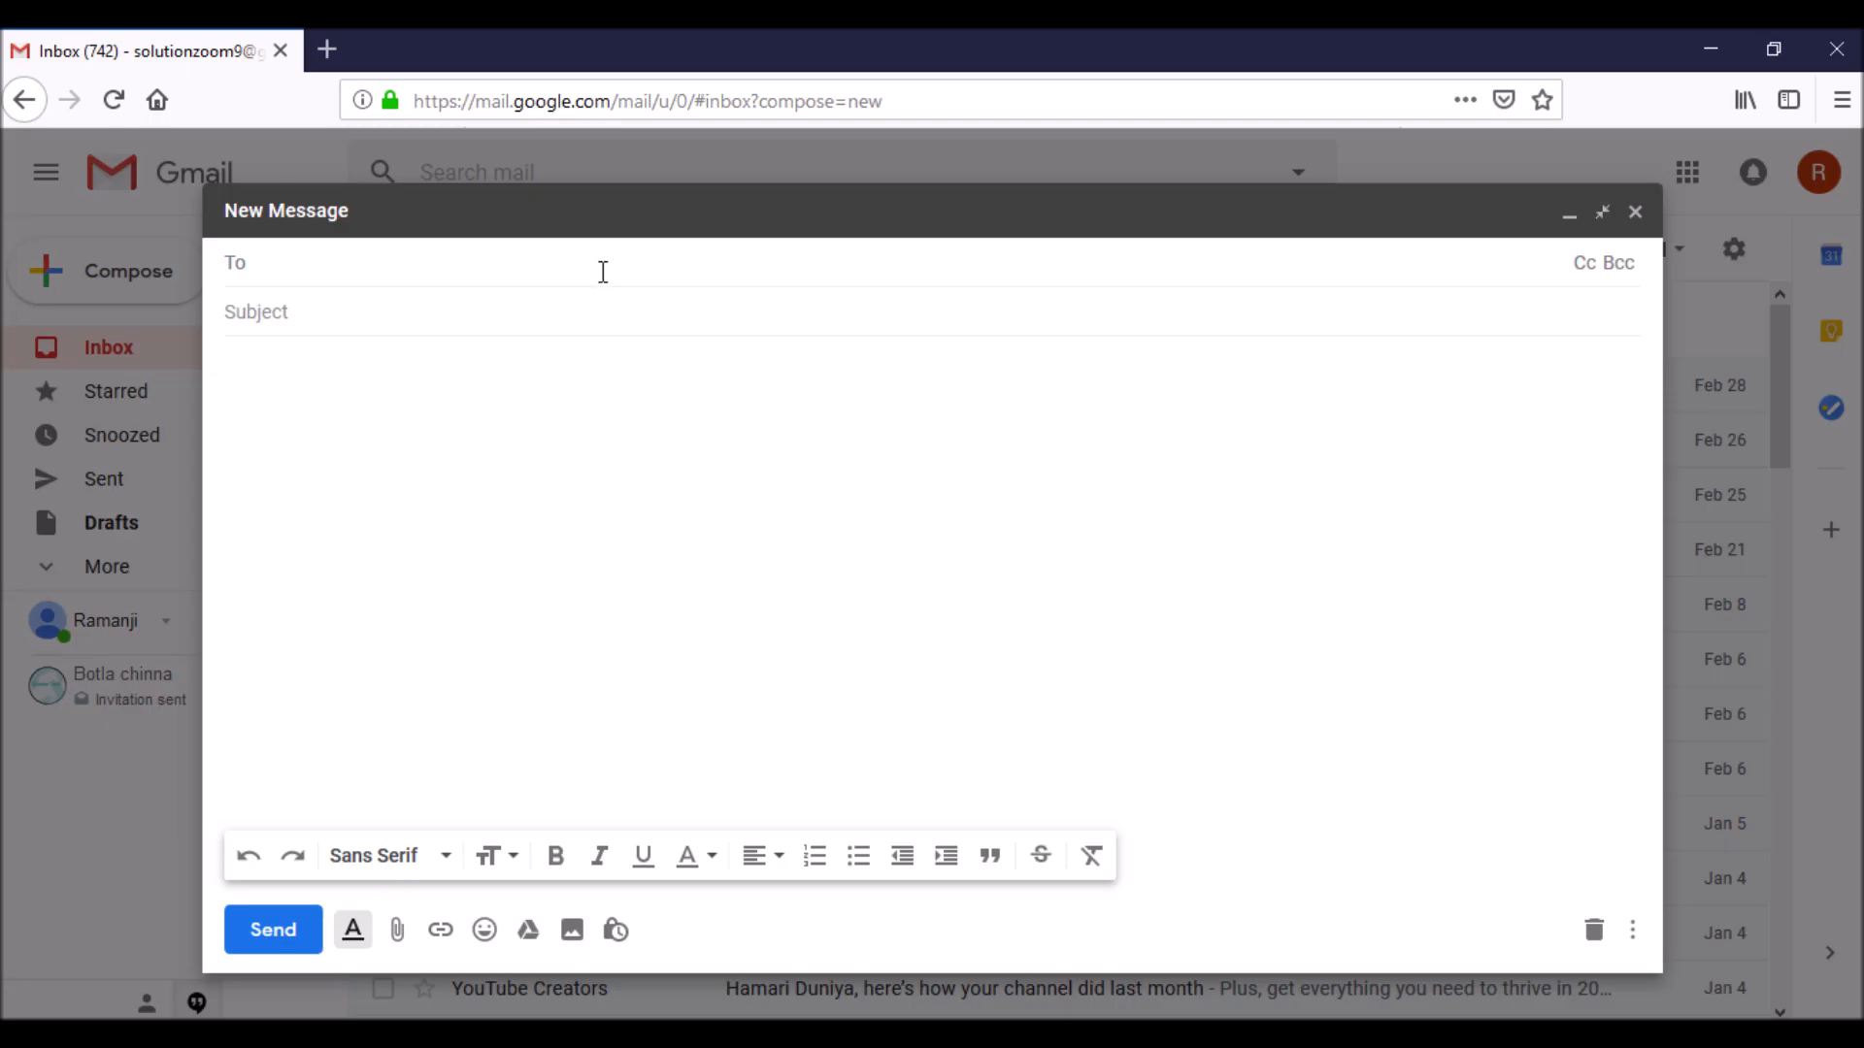
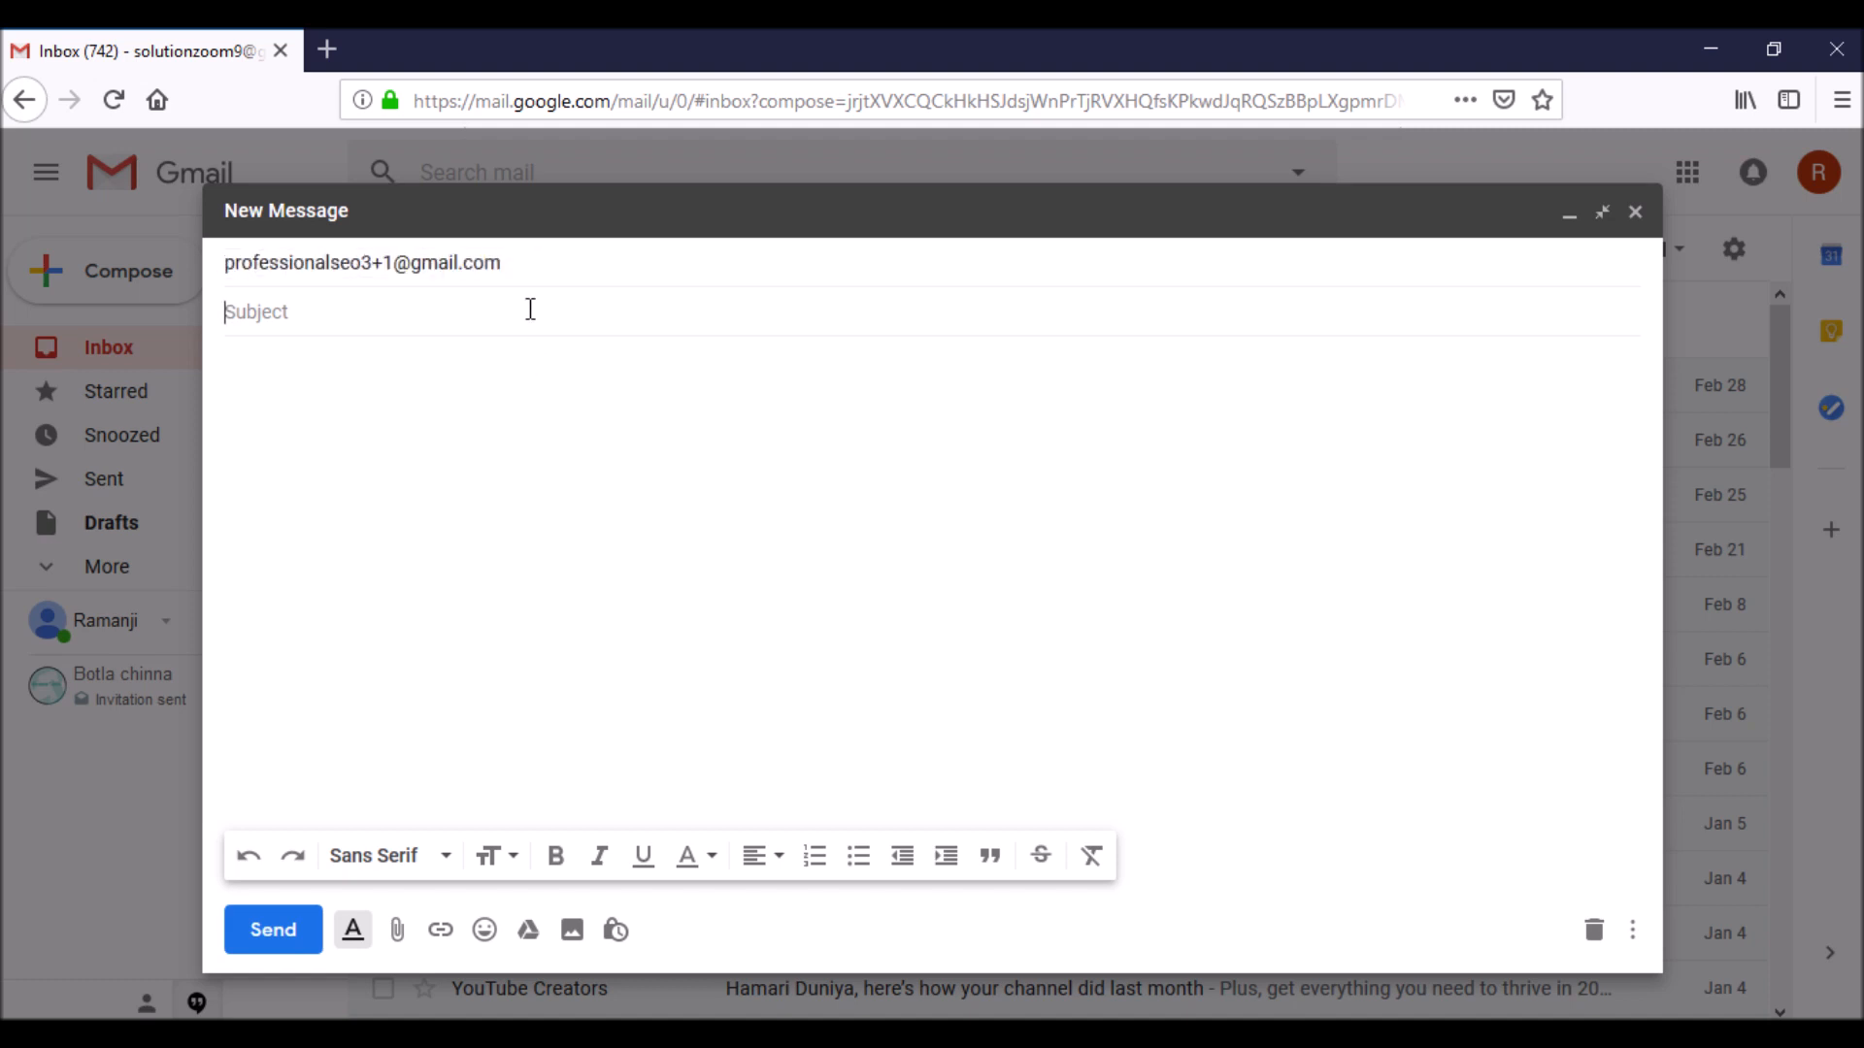
{"action": "type", "text": "email 2"}
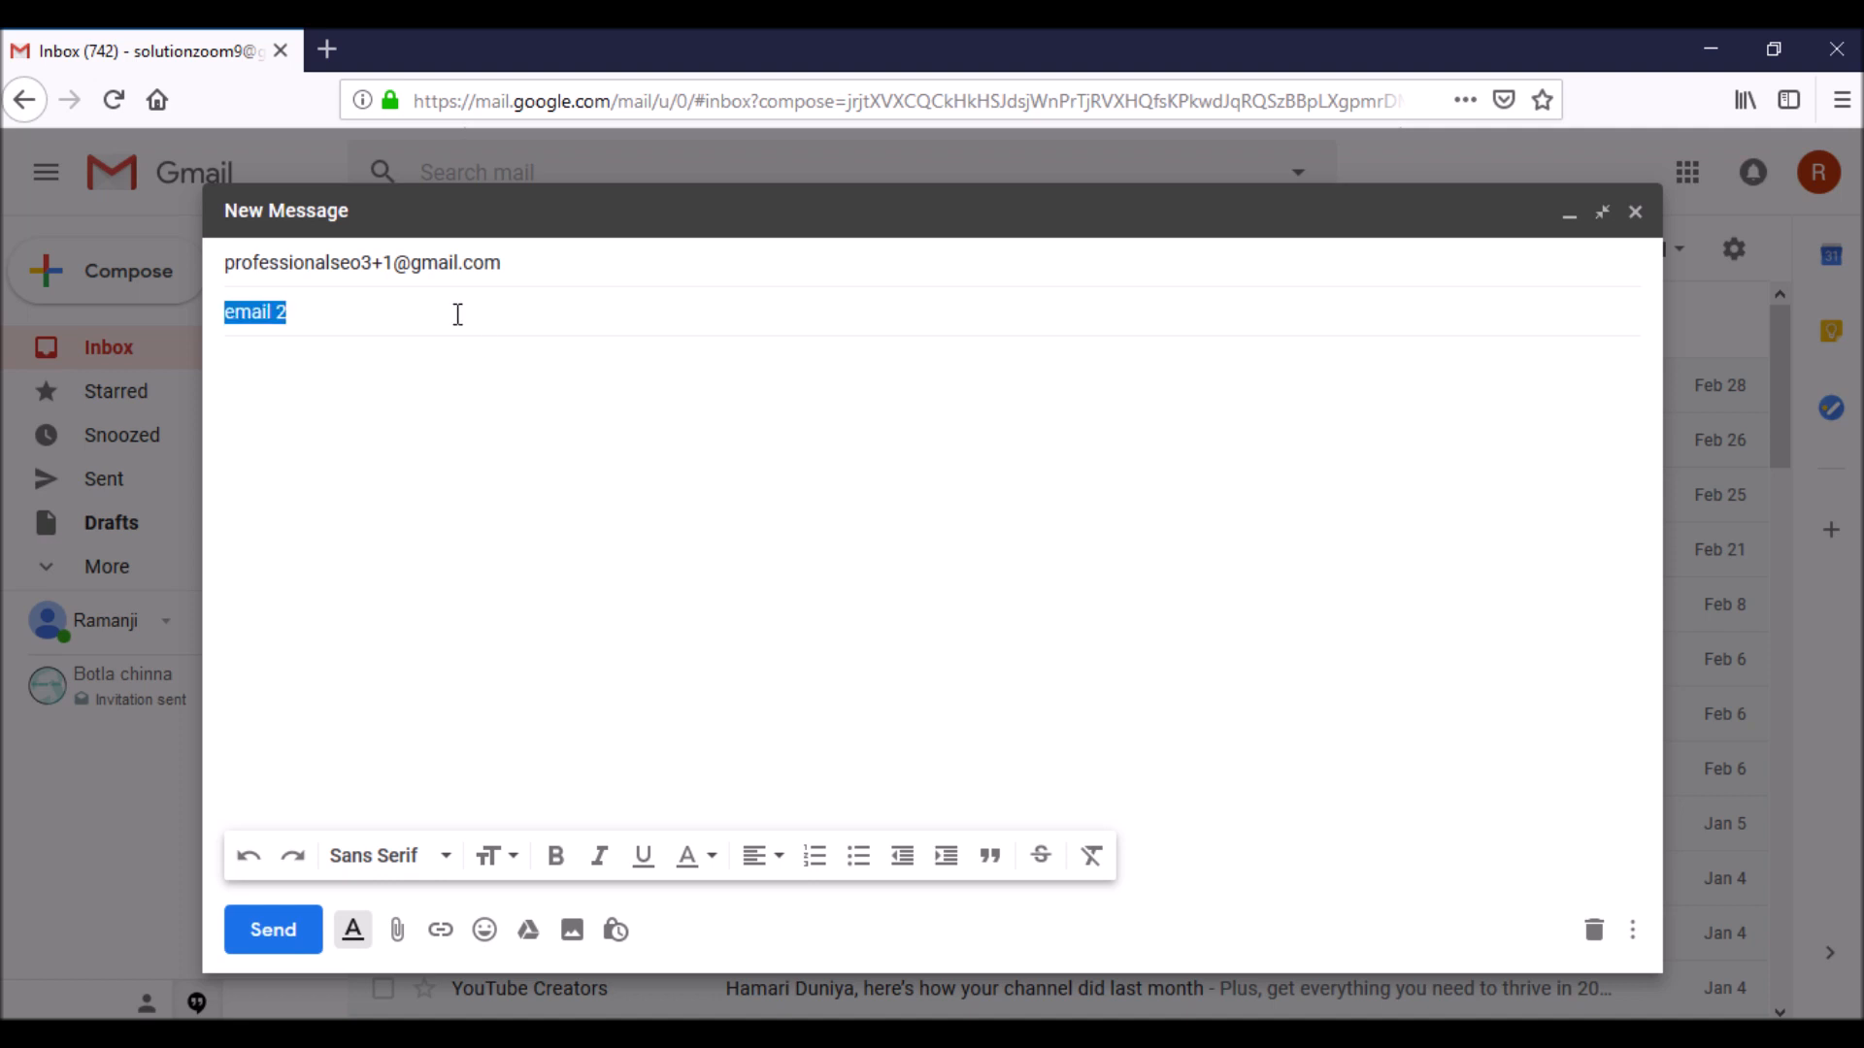
{"action": "left_click", "coordinate": [411, 375]}
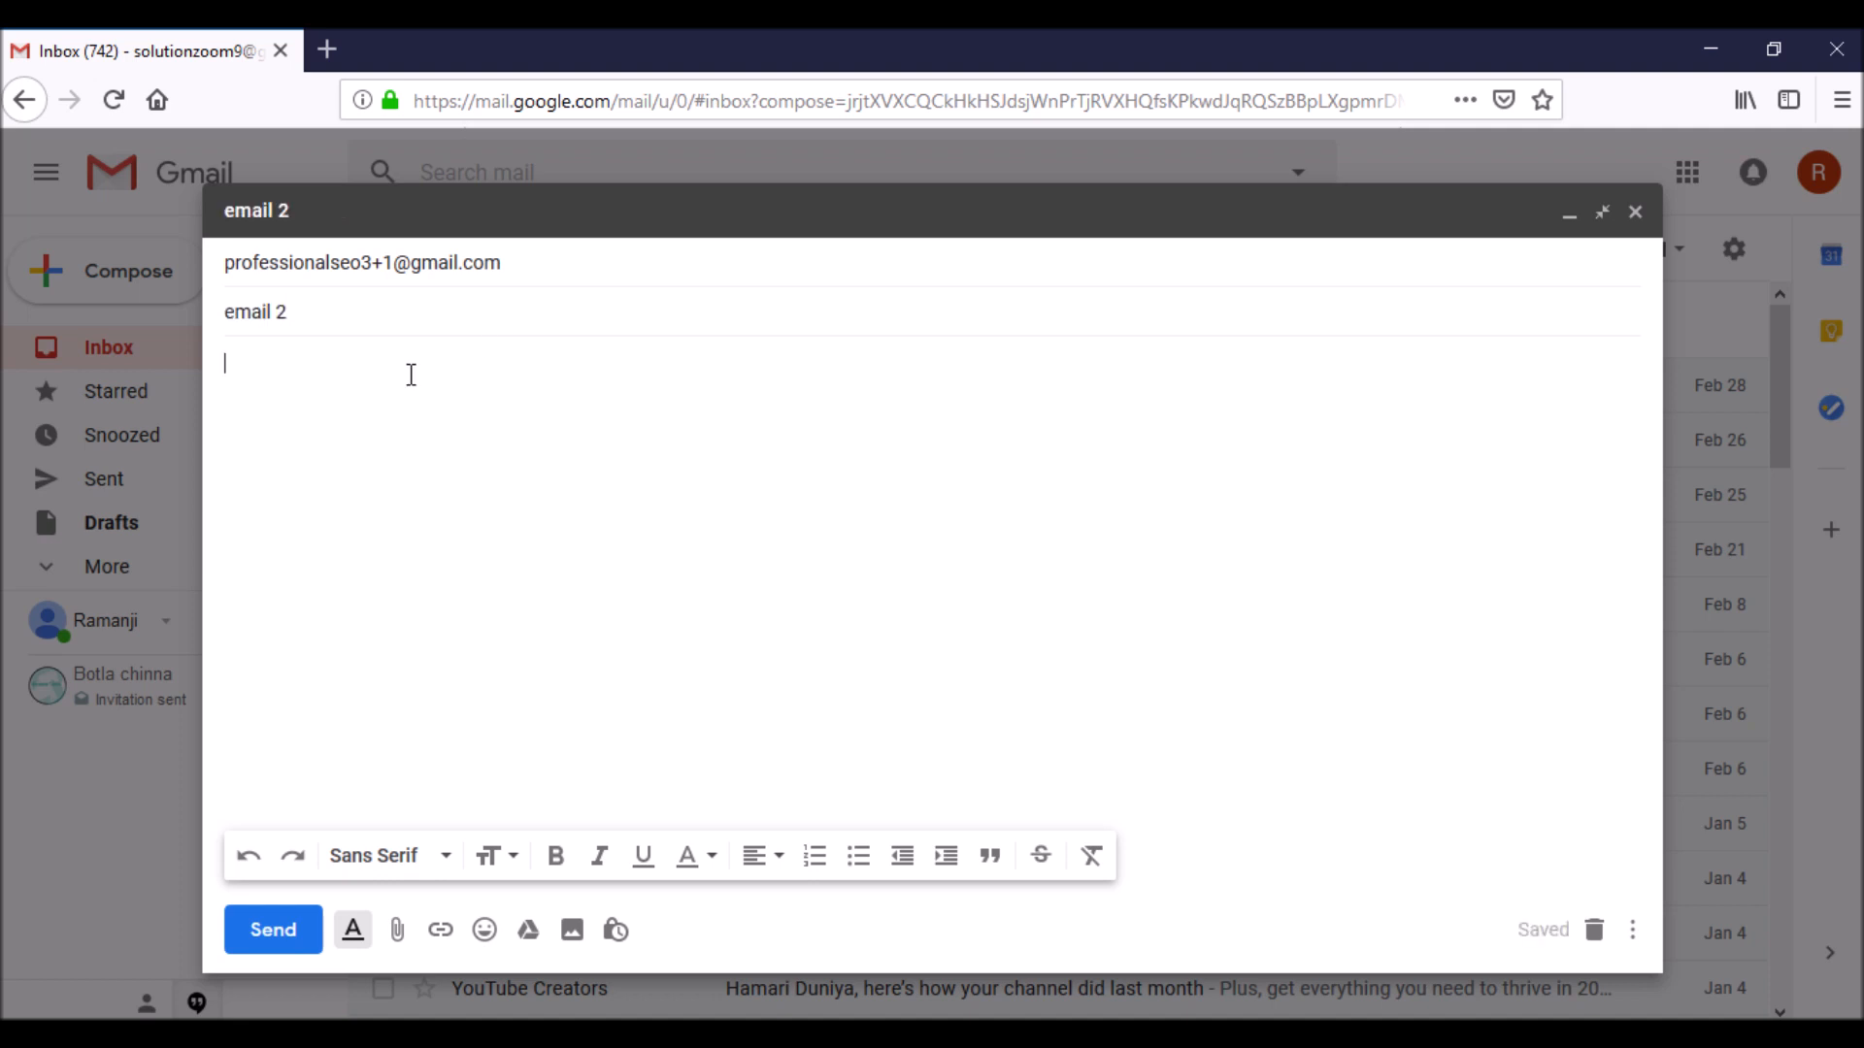
{"action": "type", "text": "email 2"}
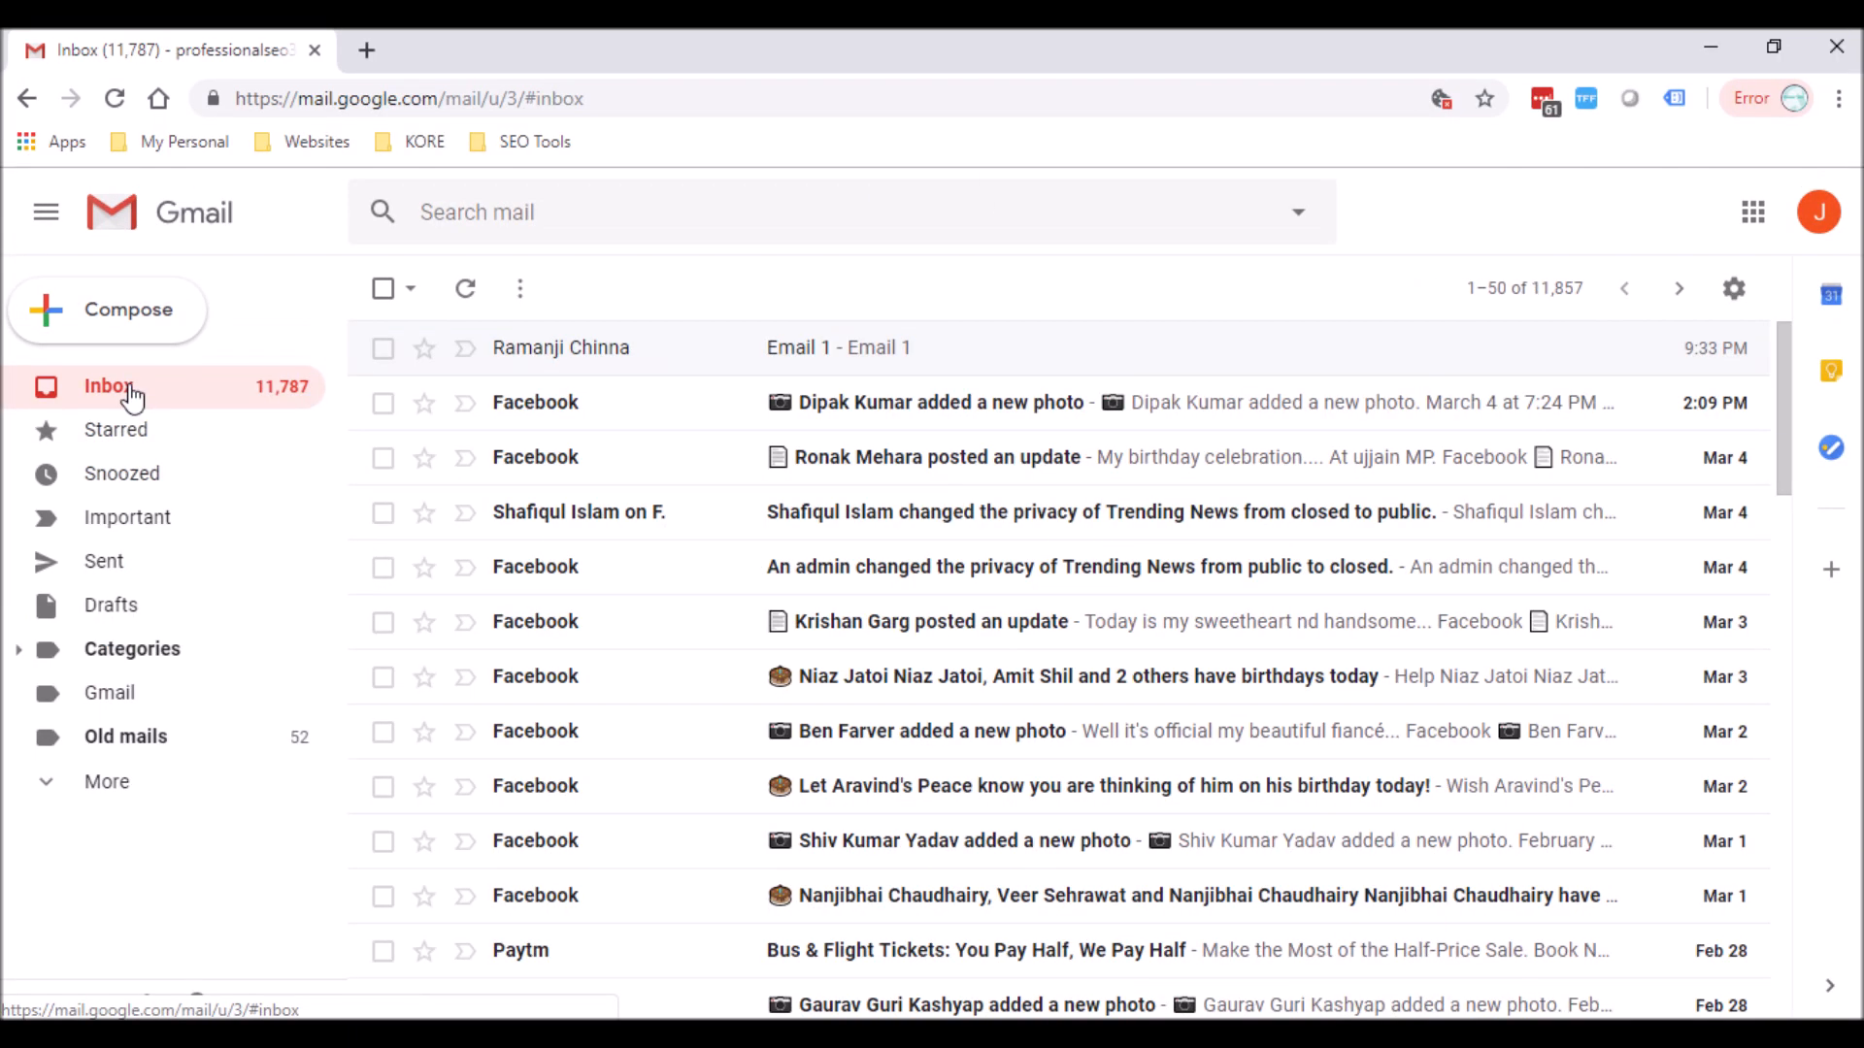
- Refresh the inbox and open 'email 2' to check its +1 recipient line
{"action": "left_click", "coordinate": [110, 387]}
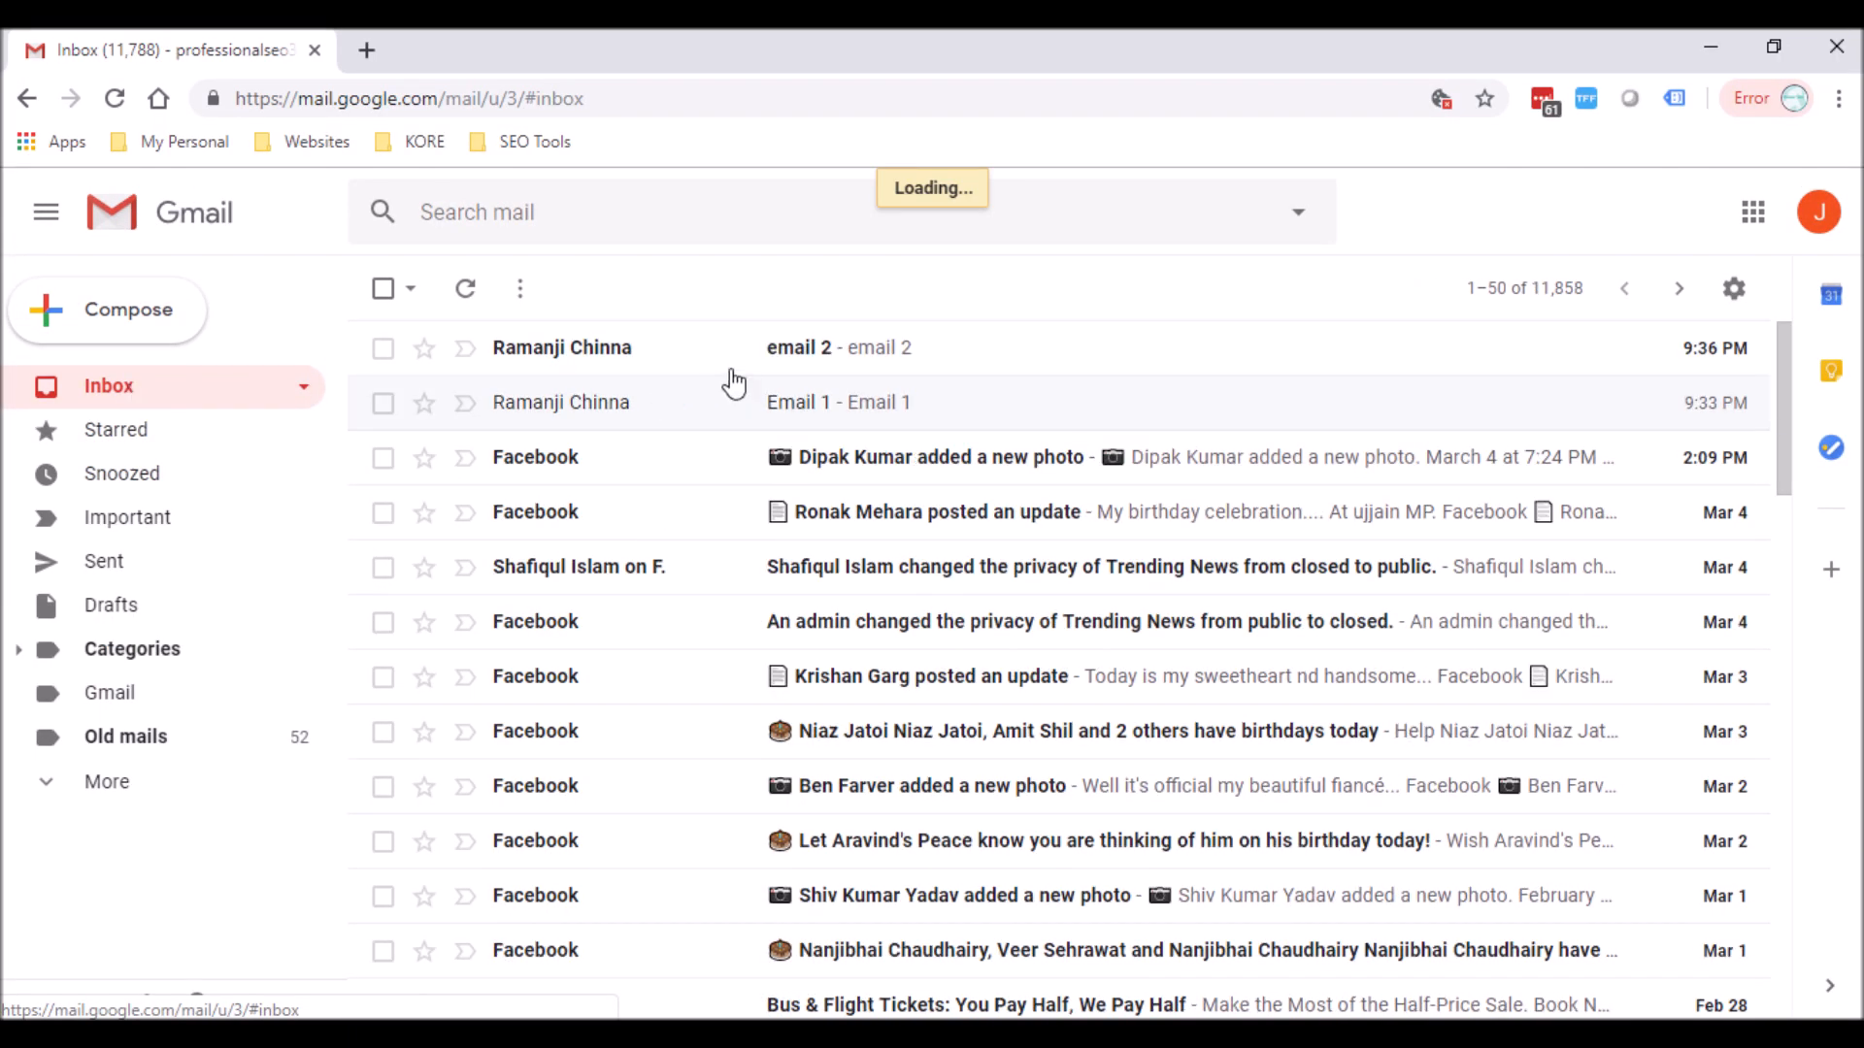
{"action": "left_click", "coordinate": [798, 347]}
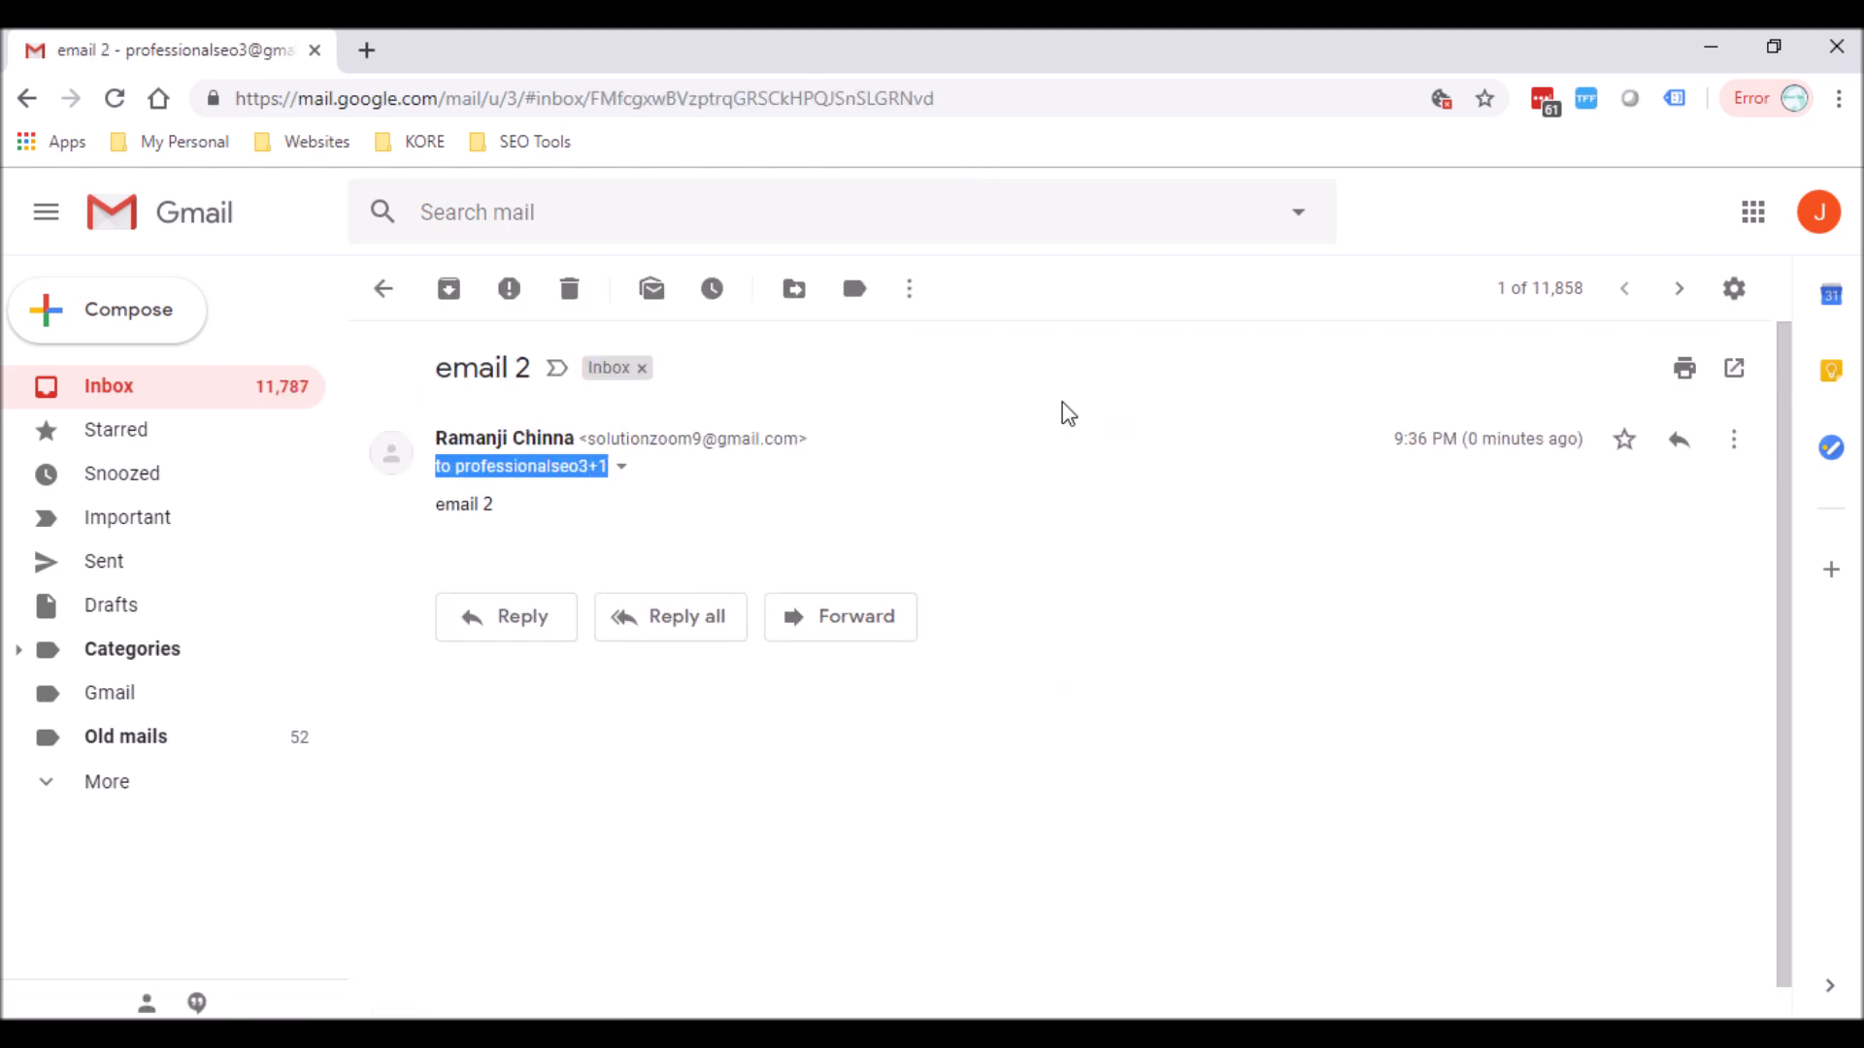
{"action": "left_click", "coordinate": [516, 521]}
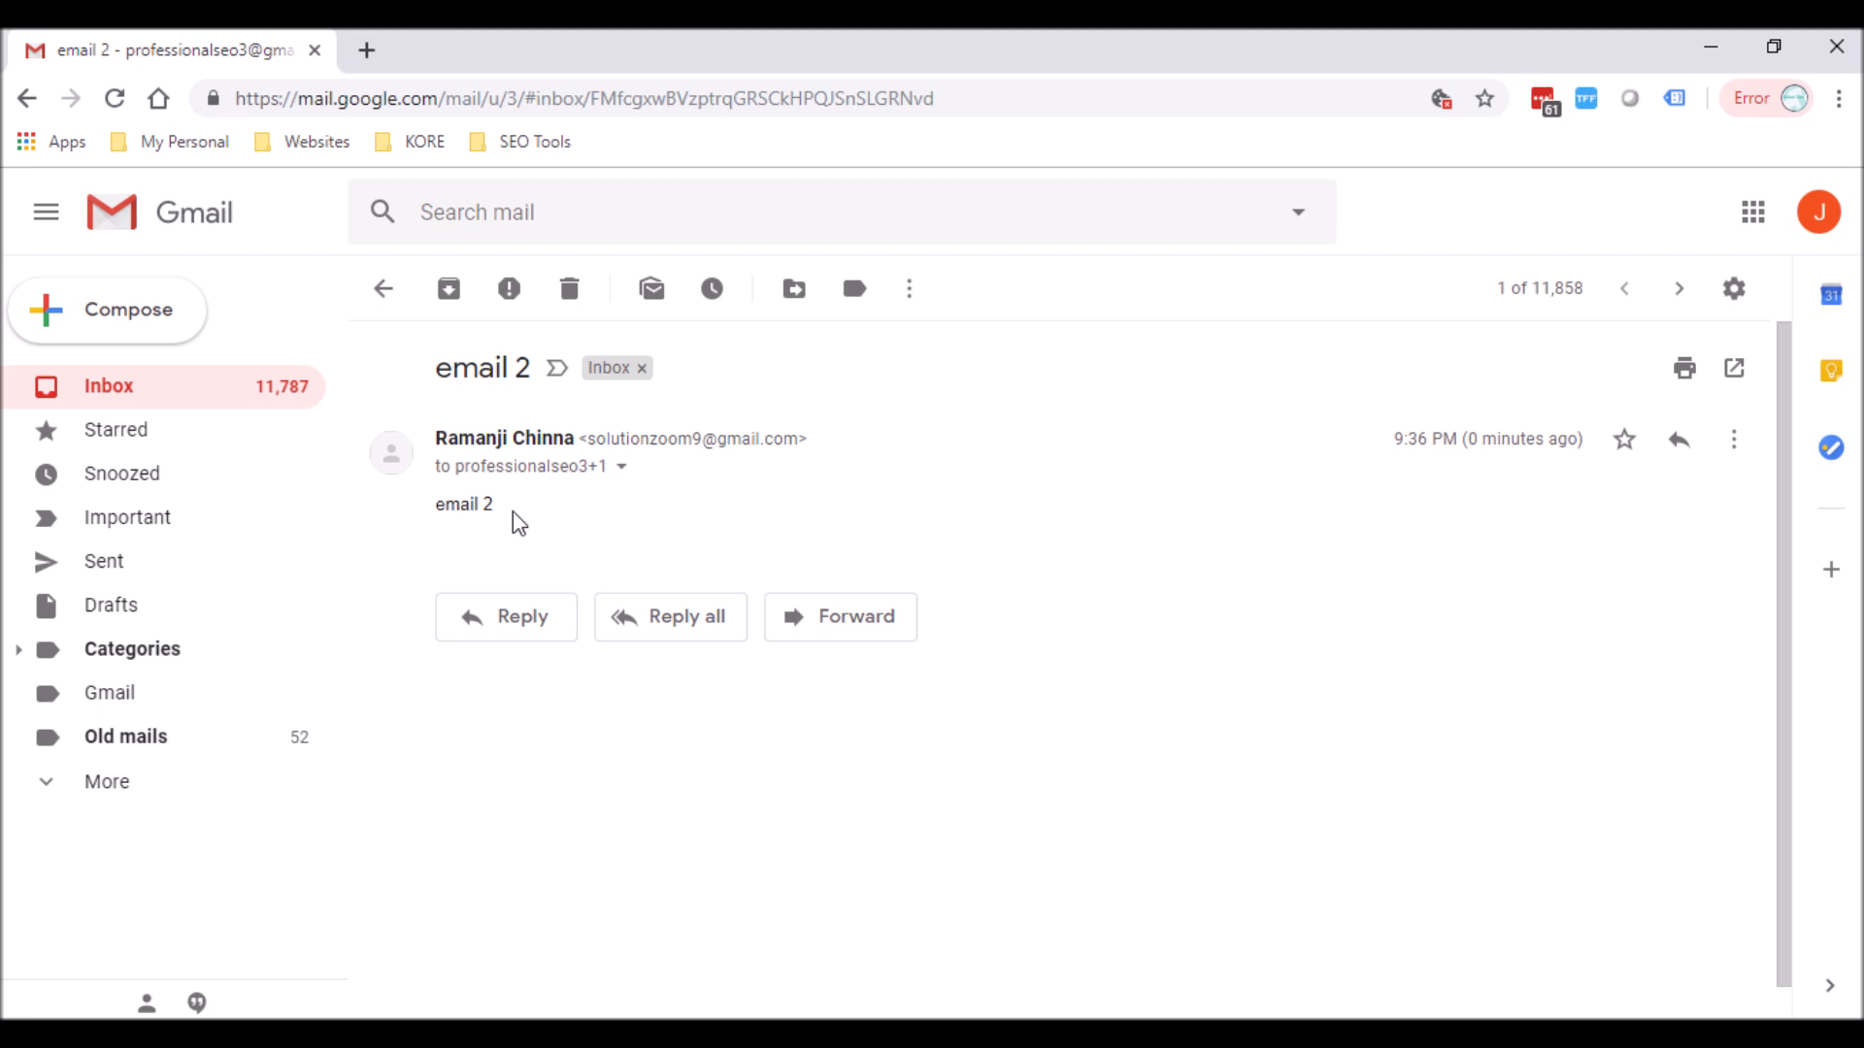
{"action": "left_click", "coordinate": [382, 288]}
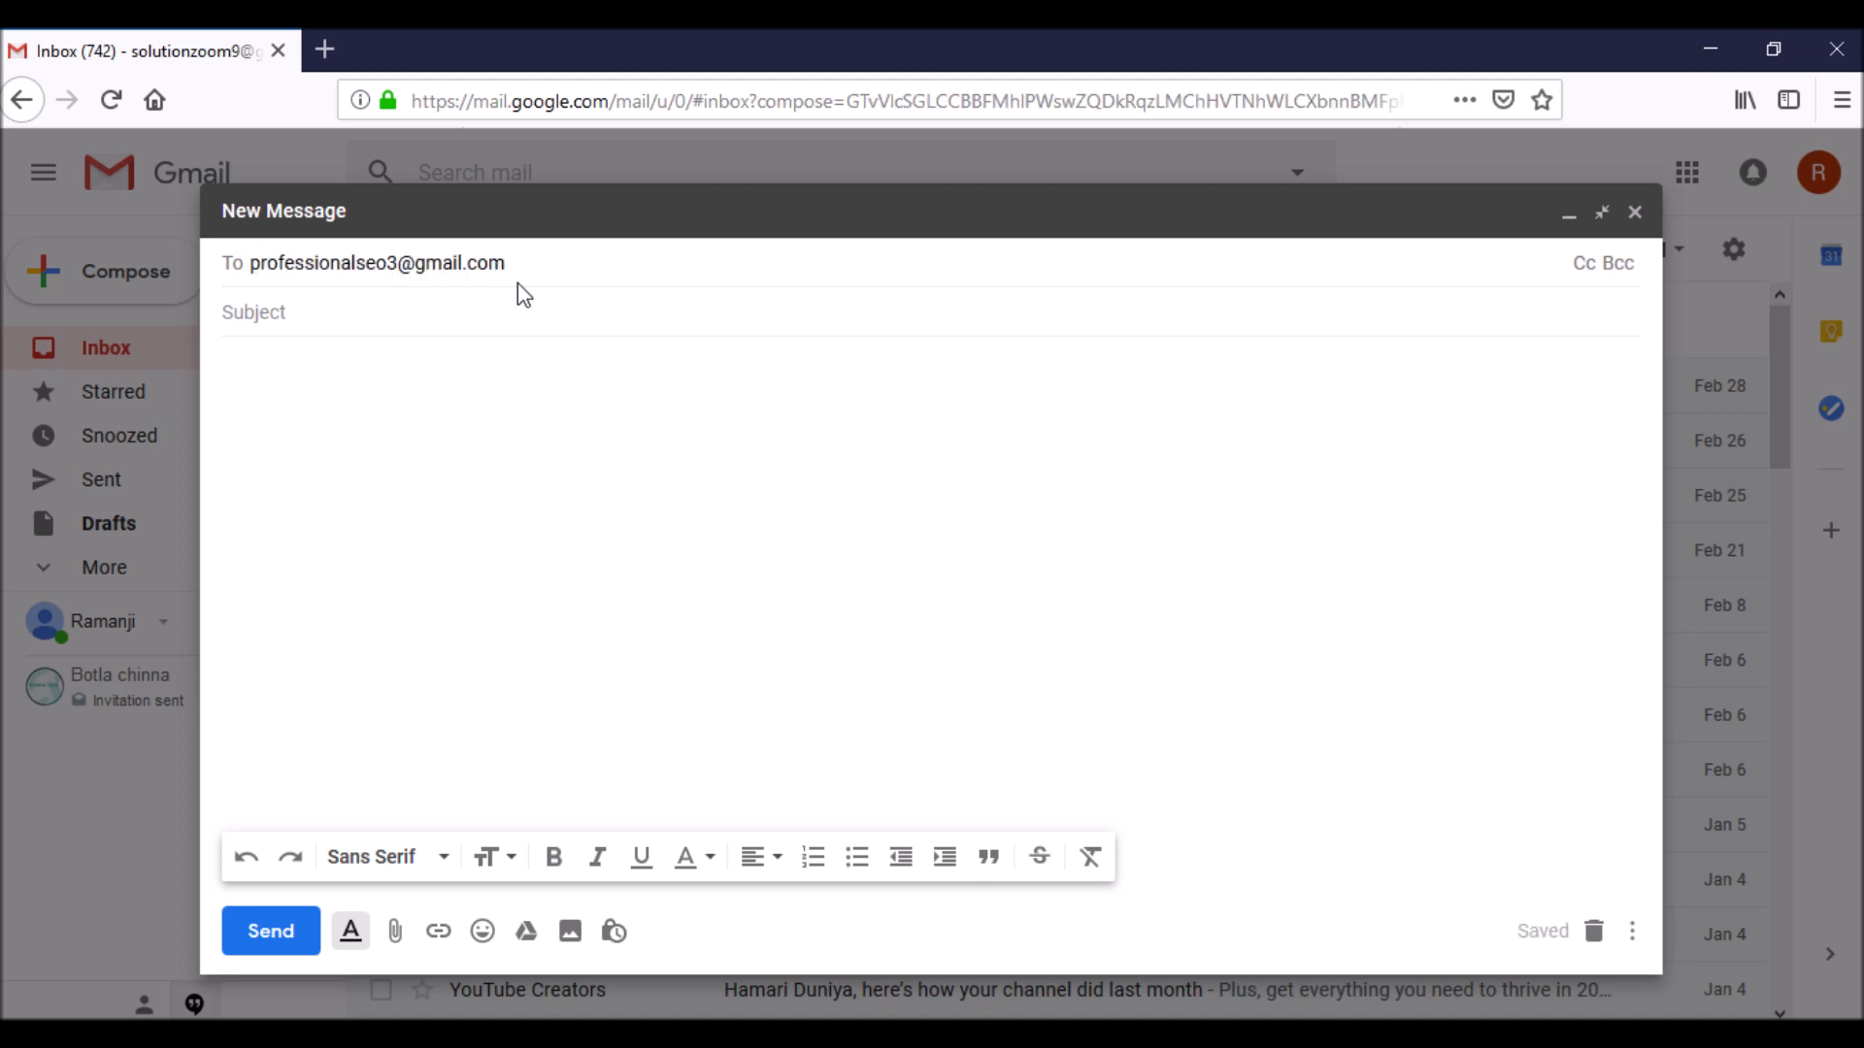
{"action": "type", "text": "+6"}
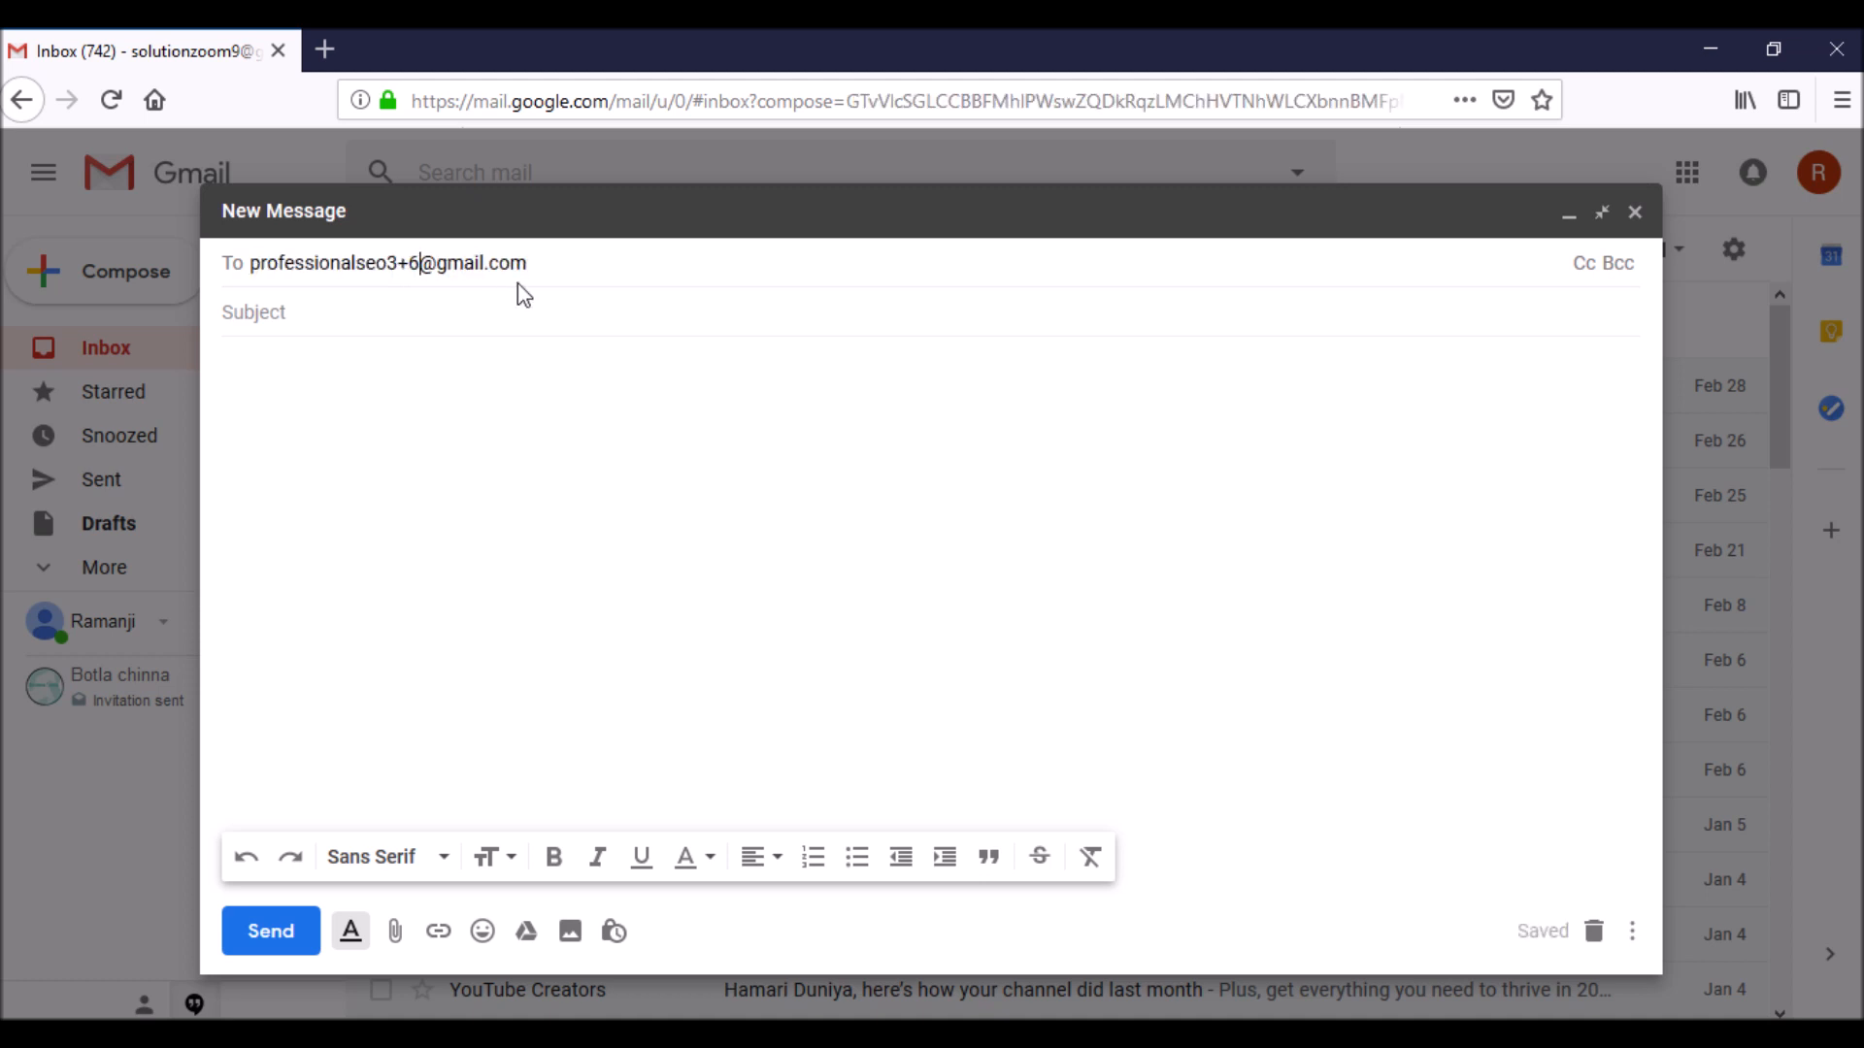
{"action": "type", "text": "0000024344"}
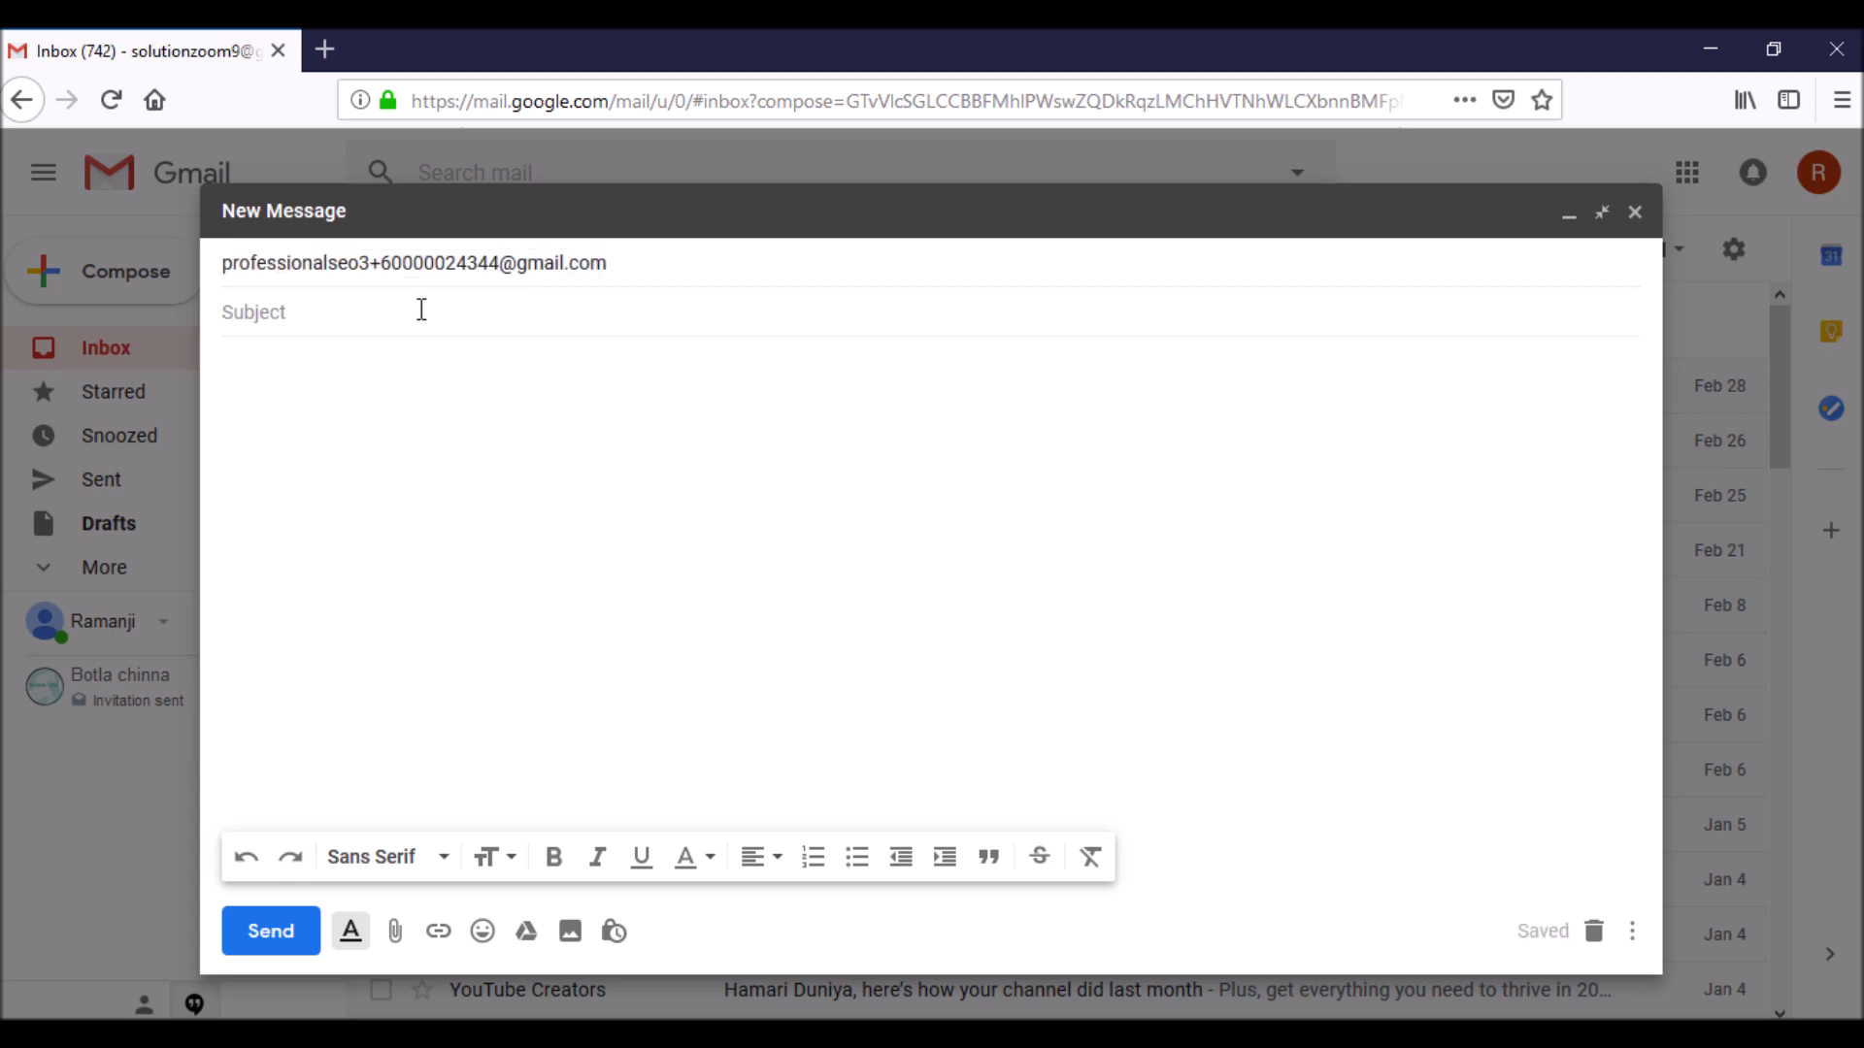
{"action": "type", "text": "test"}
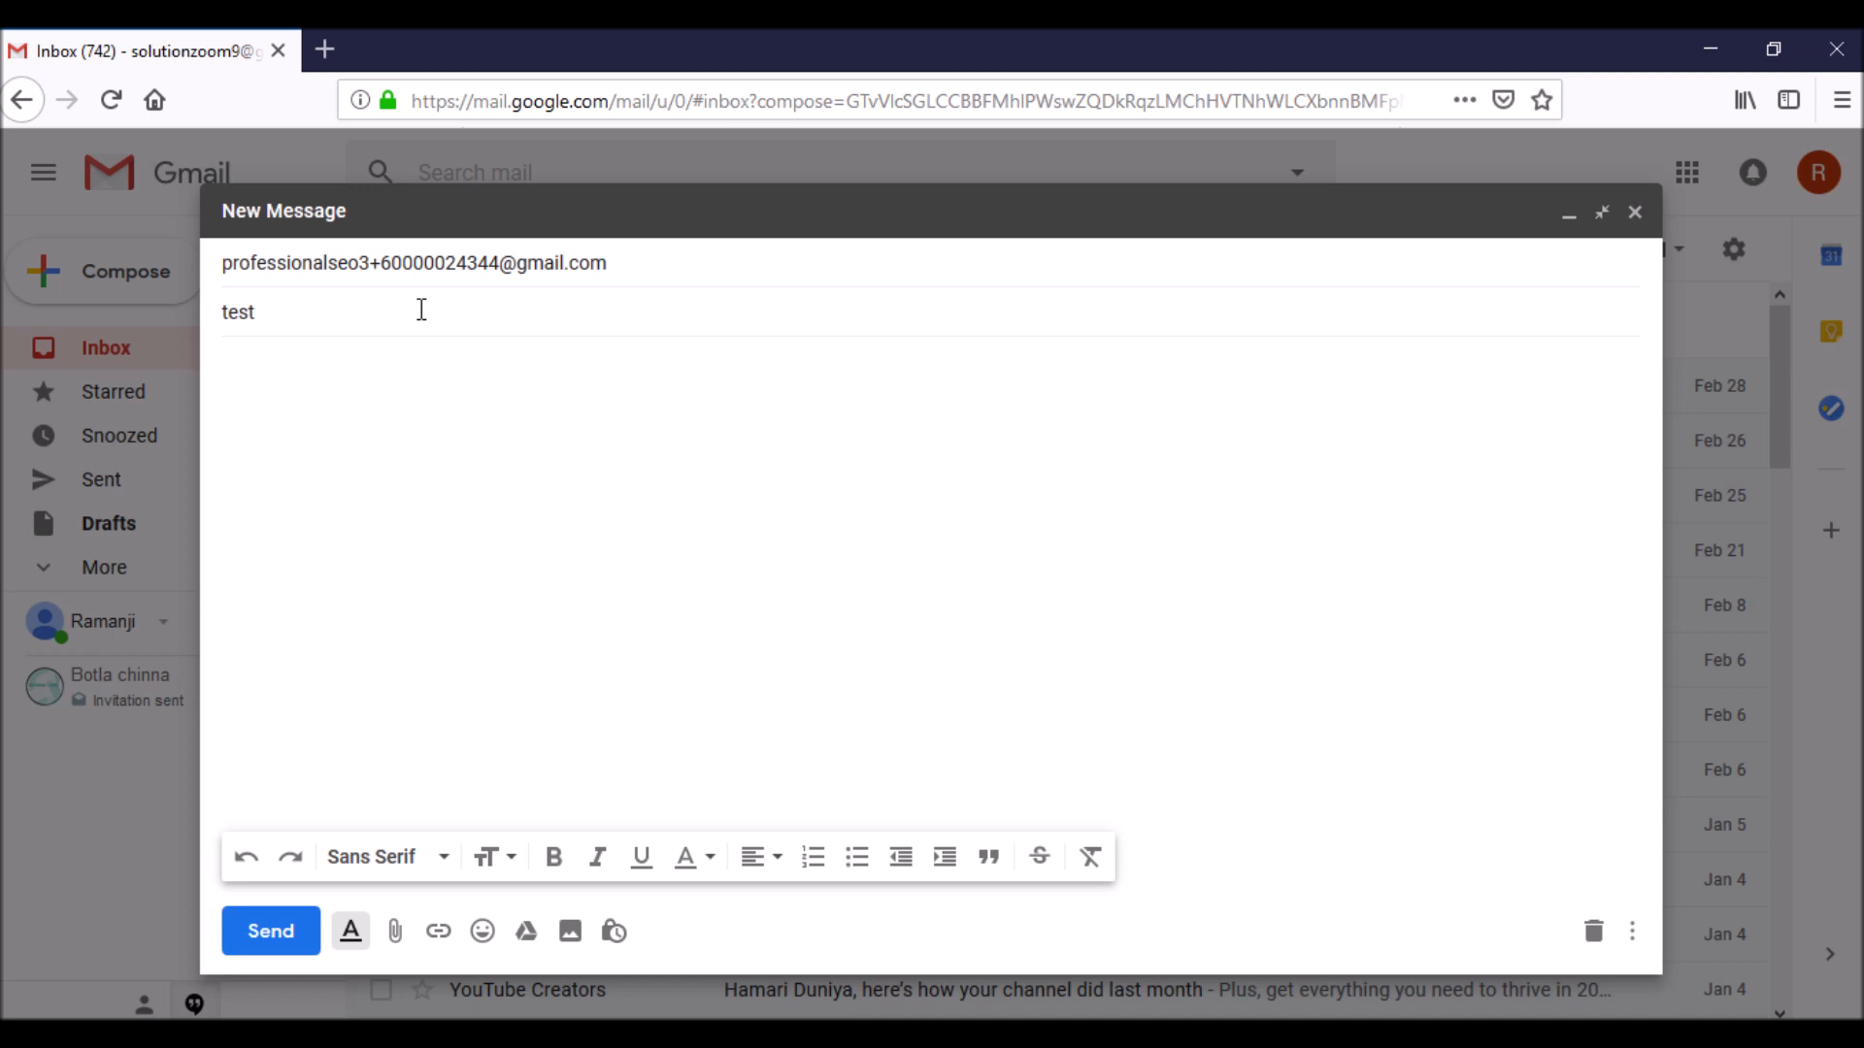
{"action": "type", "text": "unlimited"}
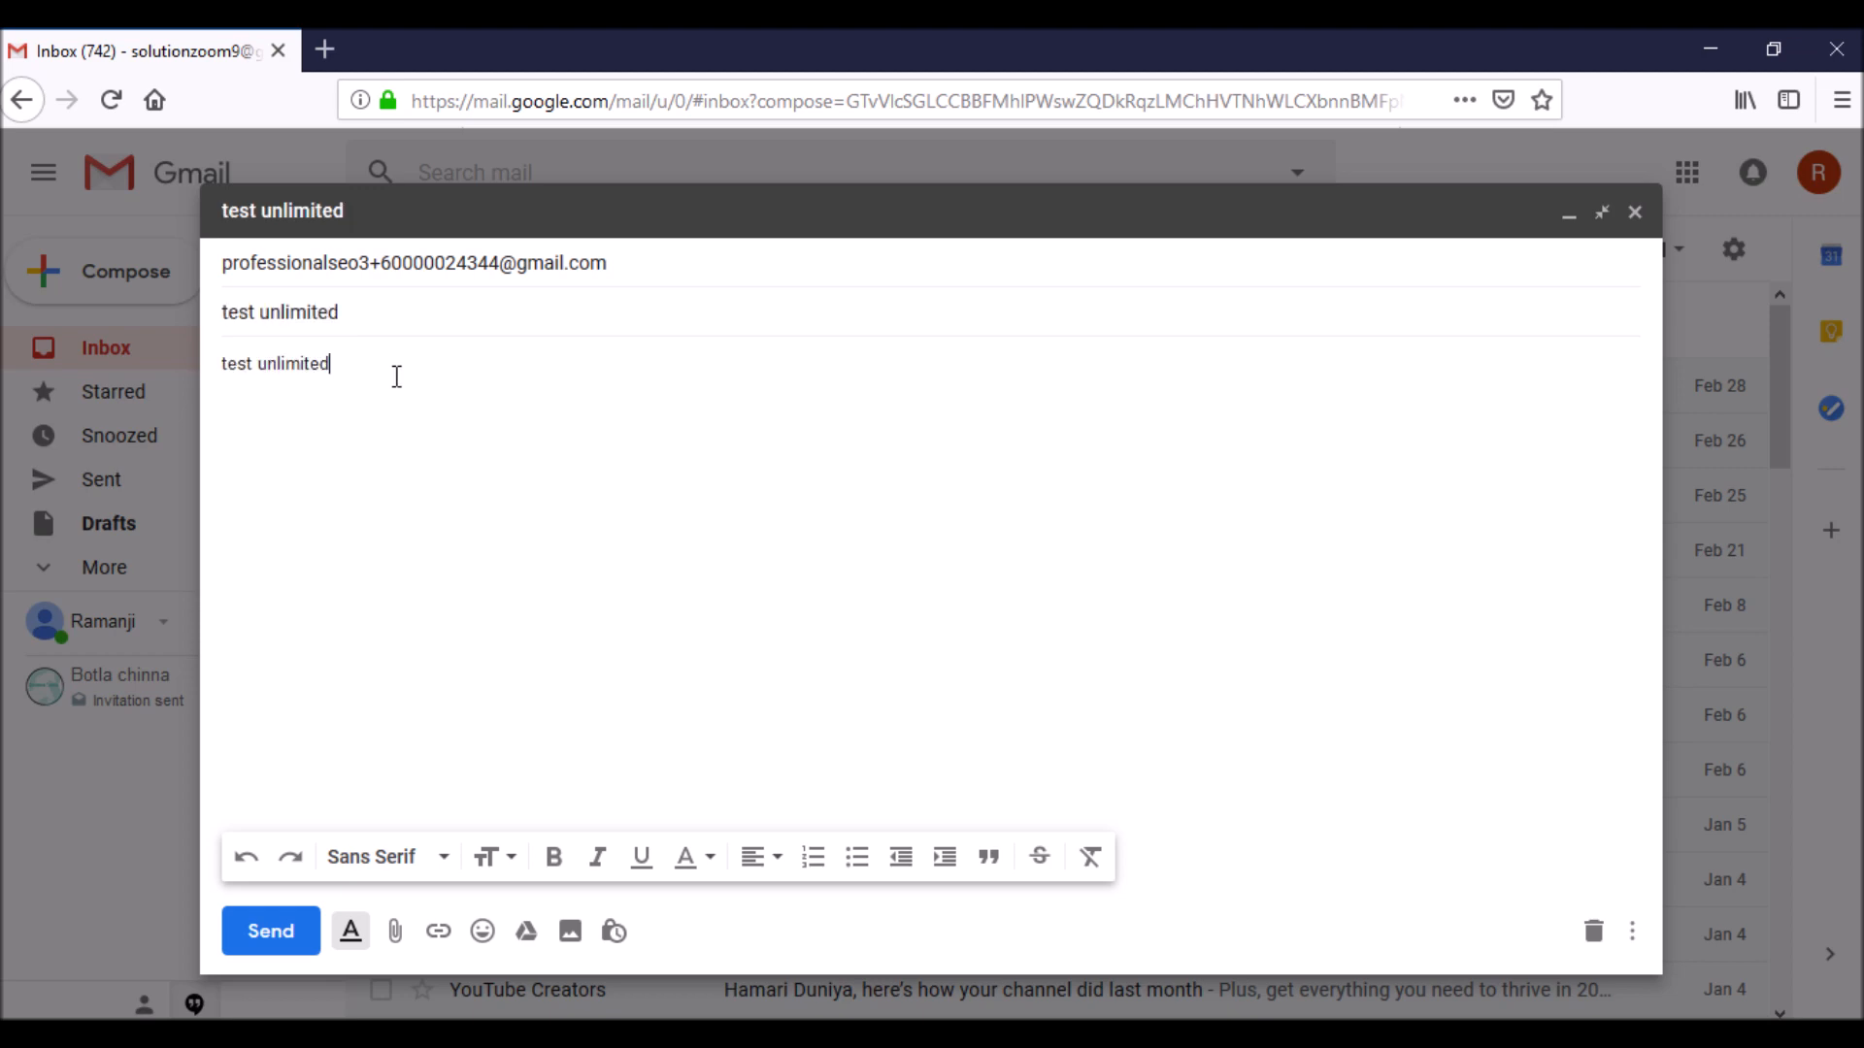
{"action": "left_click", "coordinate": [270, 930]}
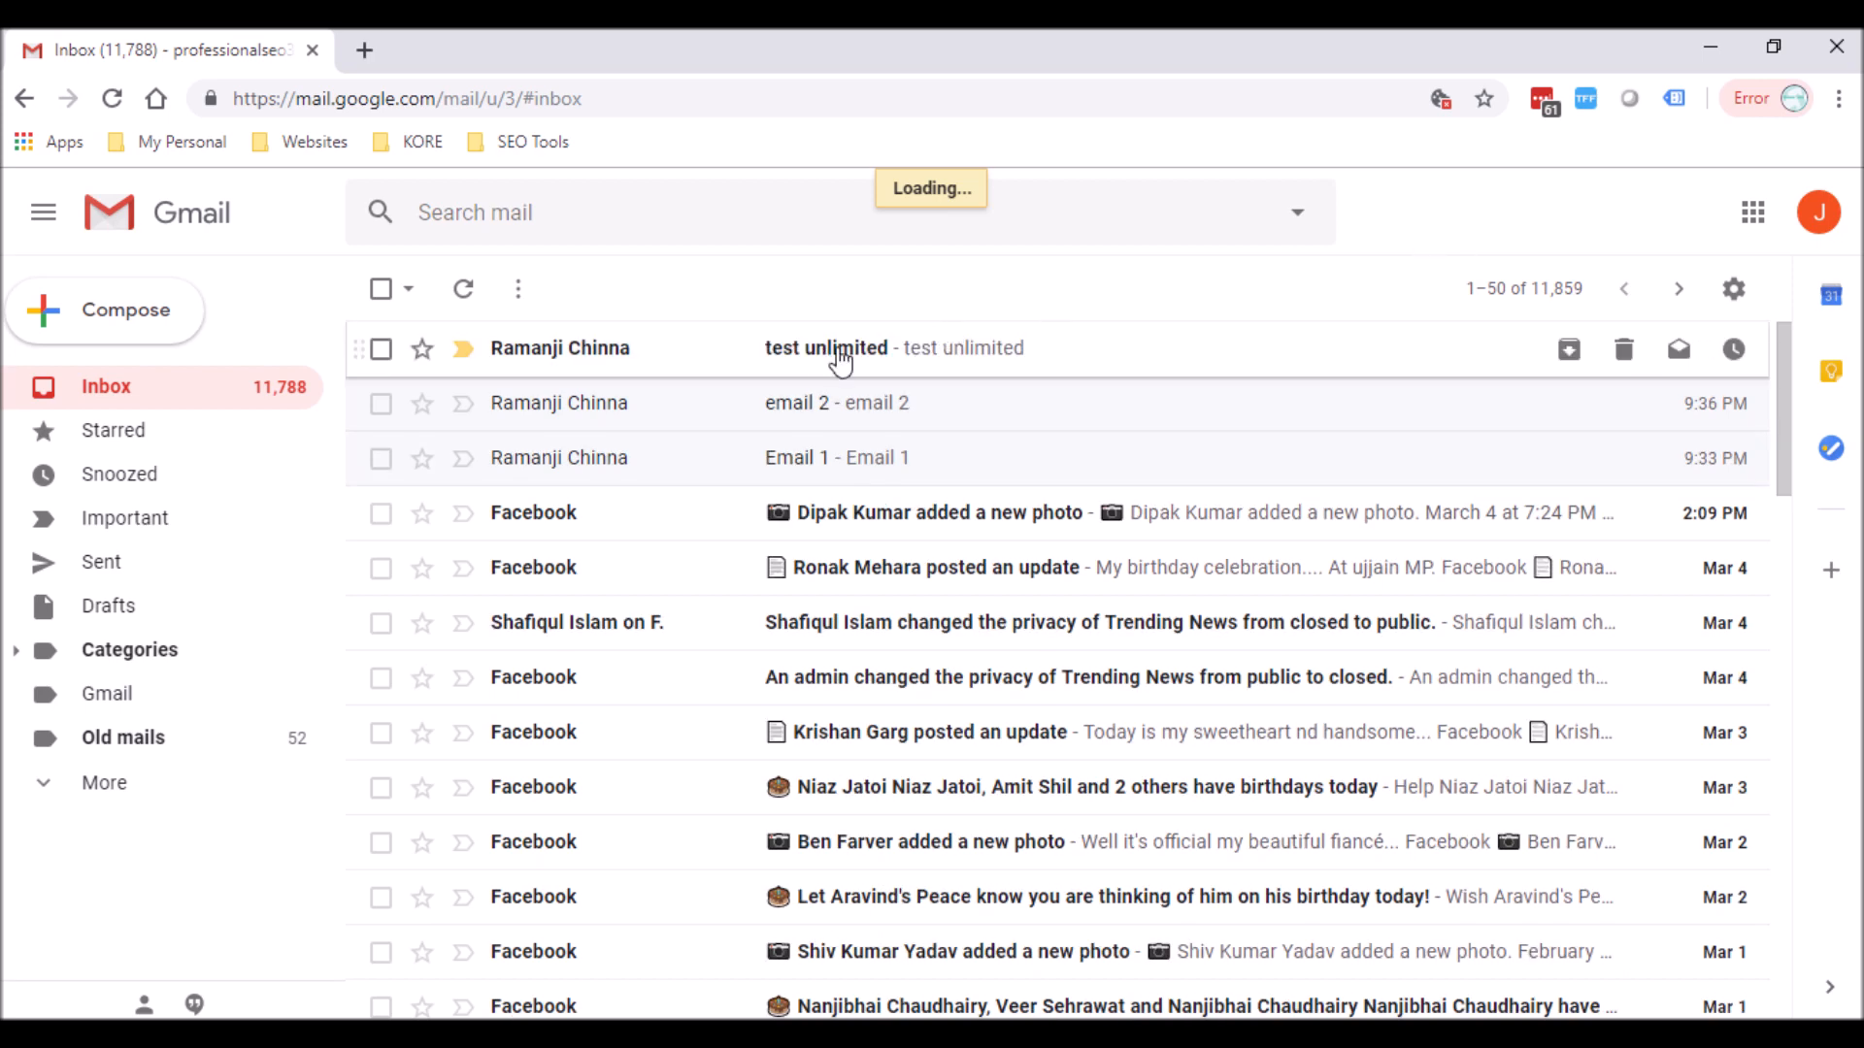
- Open the 'test unlimited' message in the receiving inbox
{"action": "left_click", "coordinate": [826, 348]}
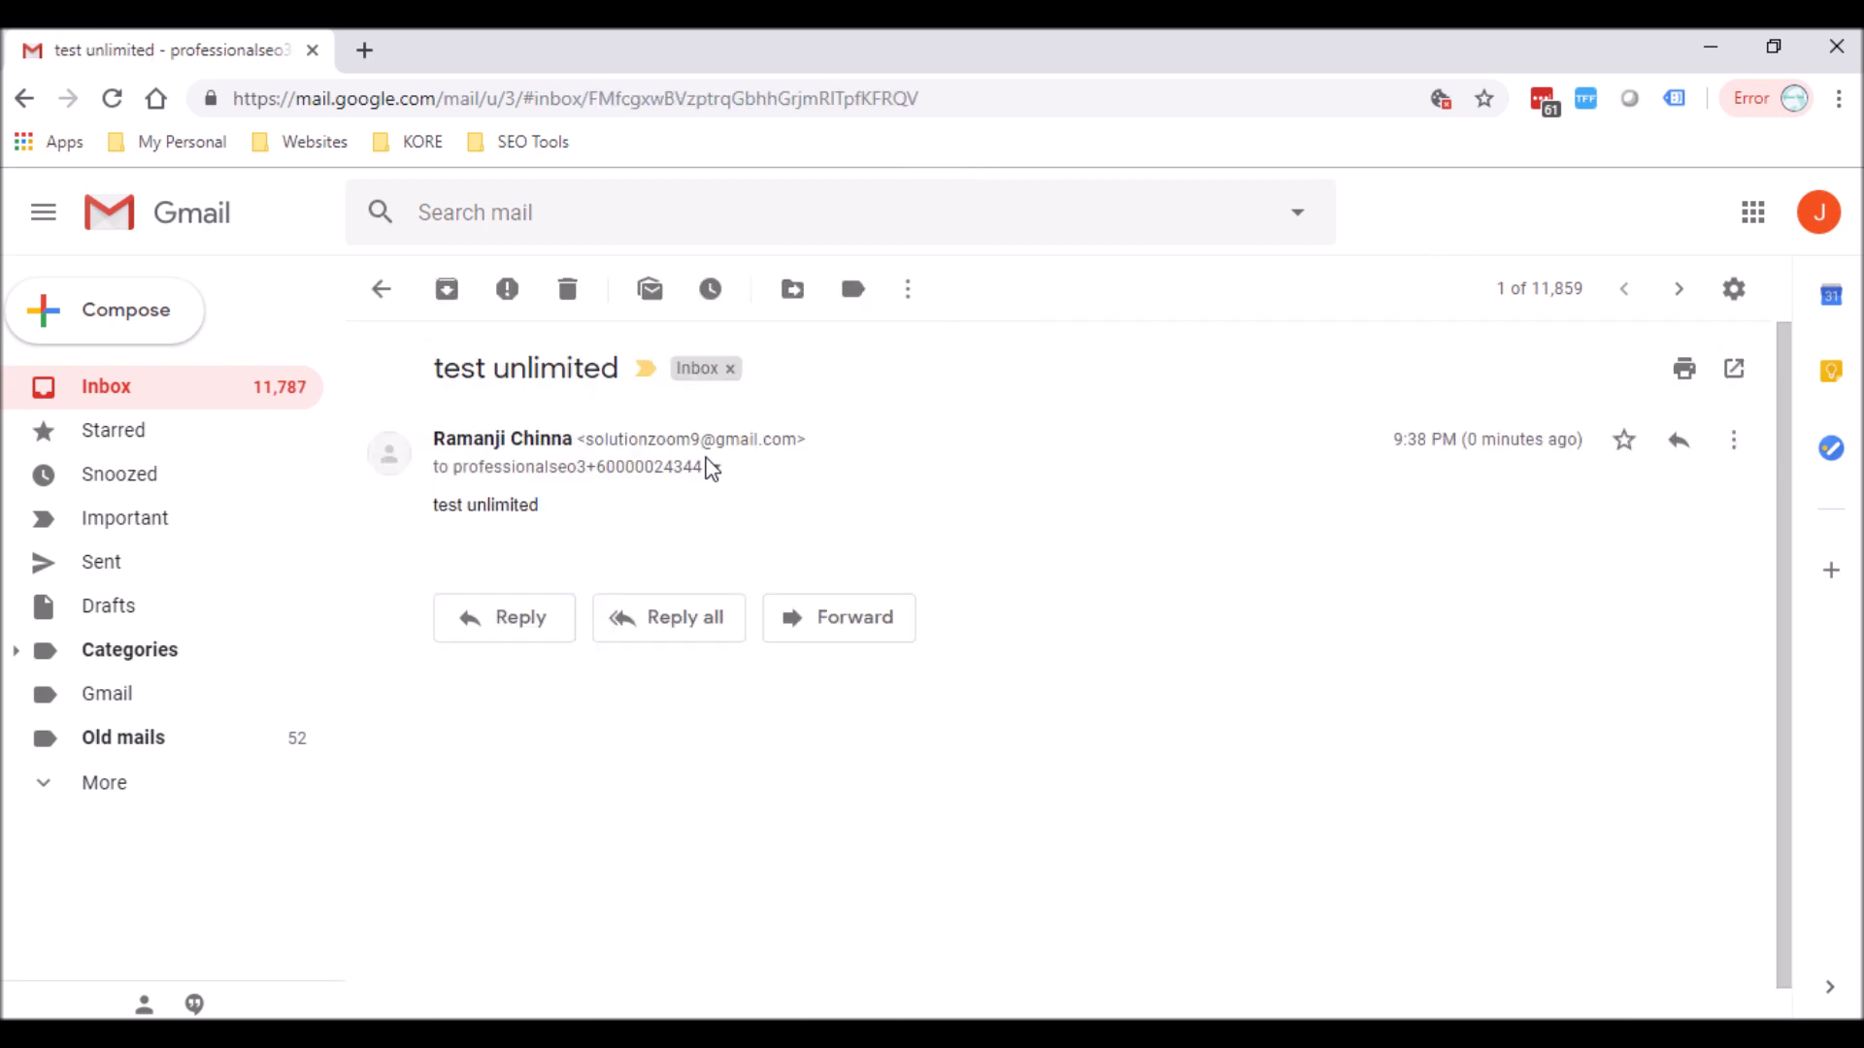
{"action": "mouse_move", "coordinate": [1394, 688]}
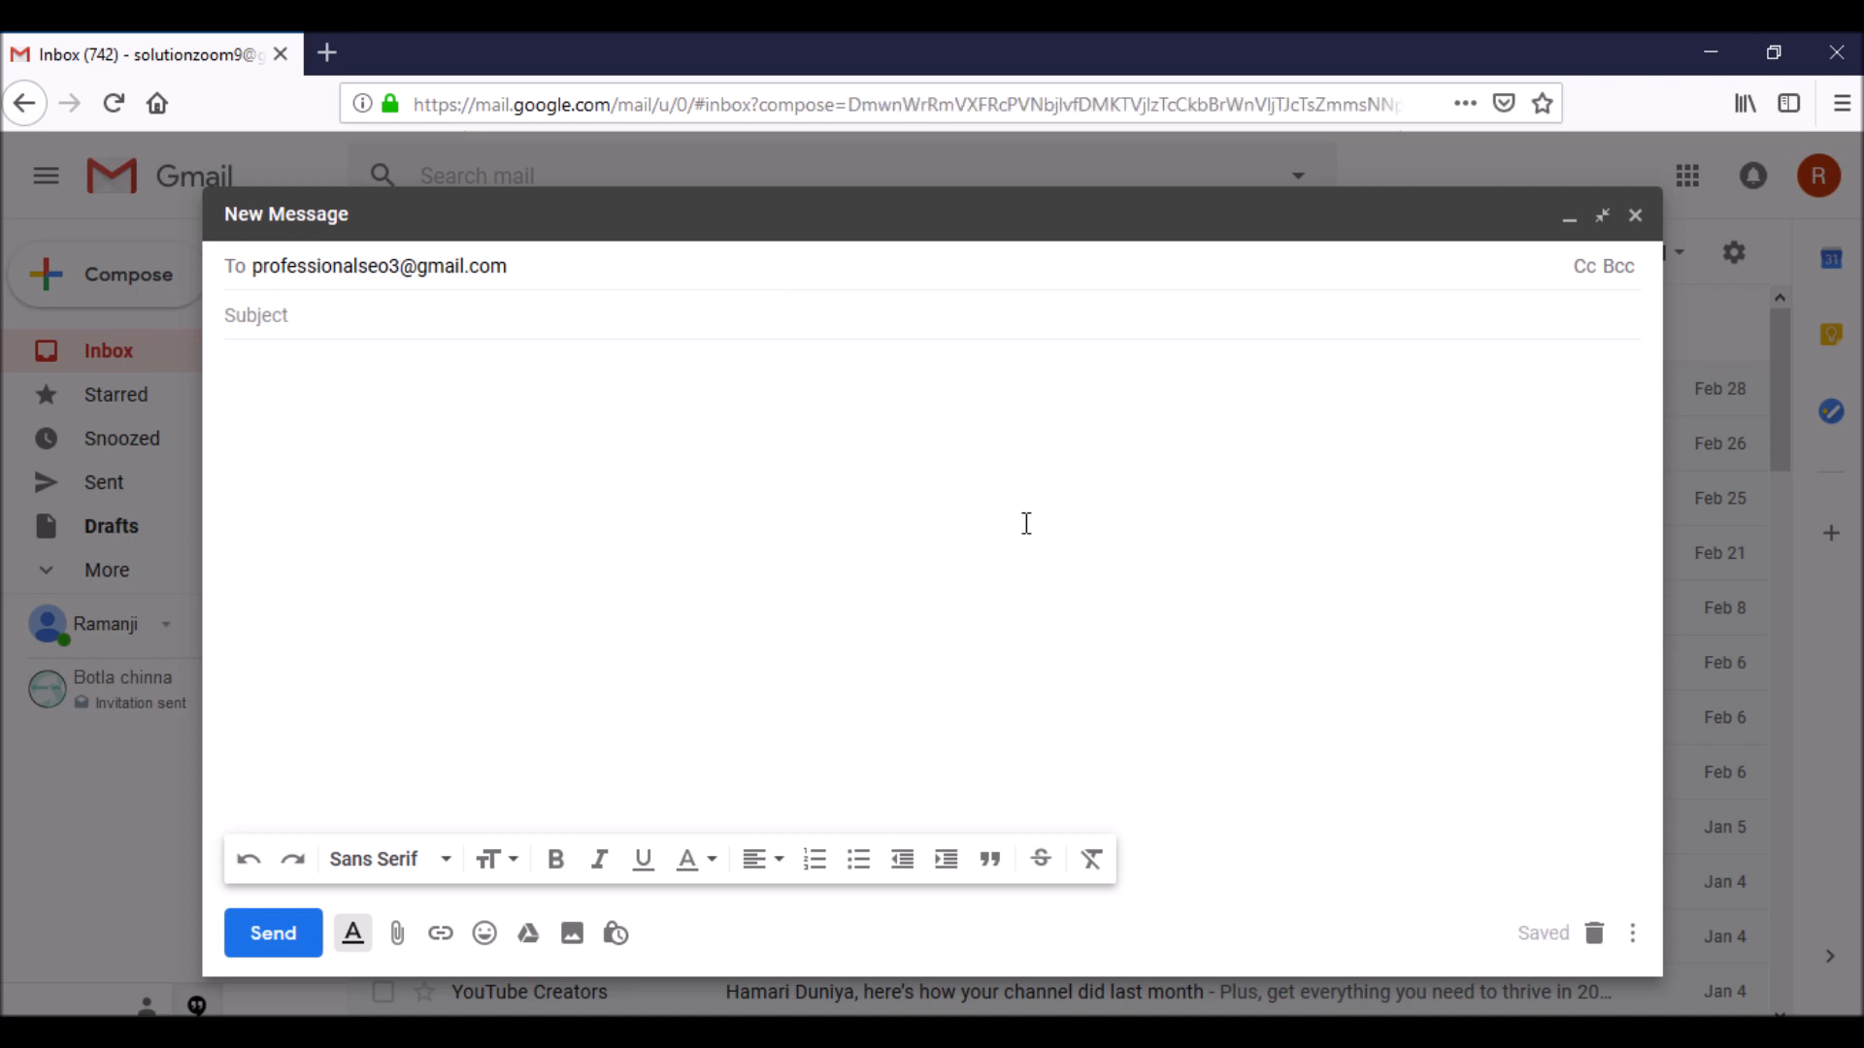
- Send 'text unlimited' to the +unlimited address and open it in the receiving inbox
{"action": "type", "text": "+u"}
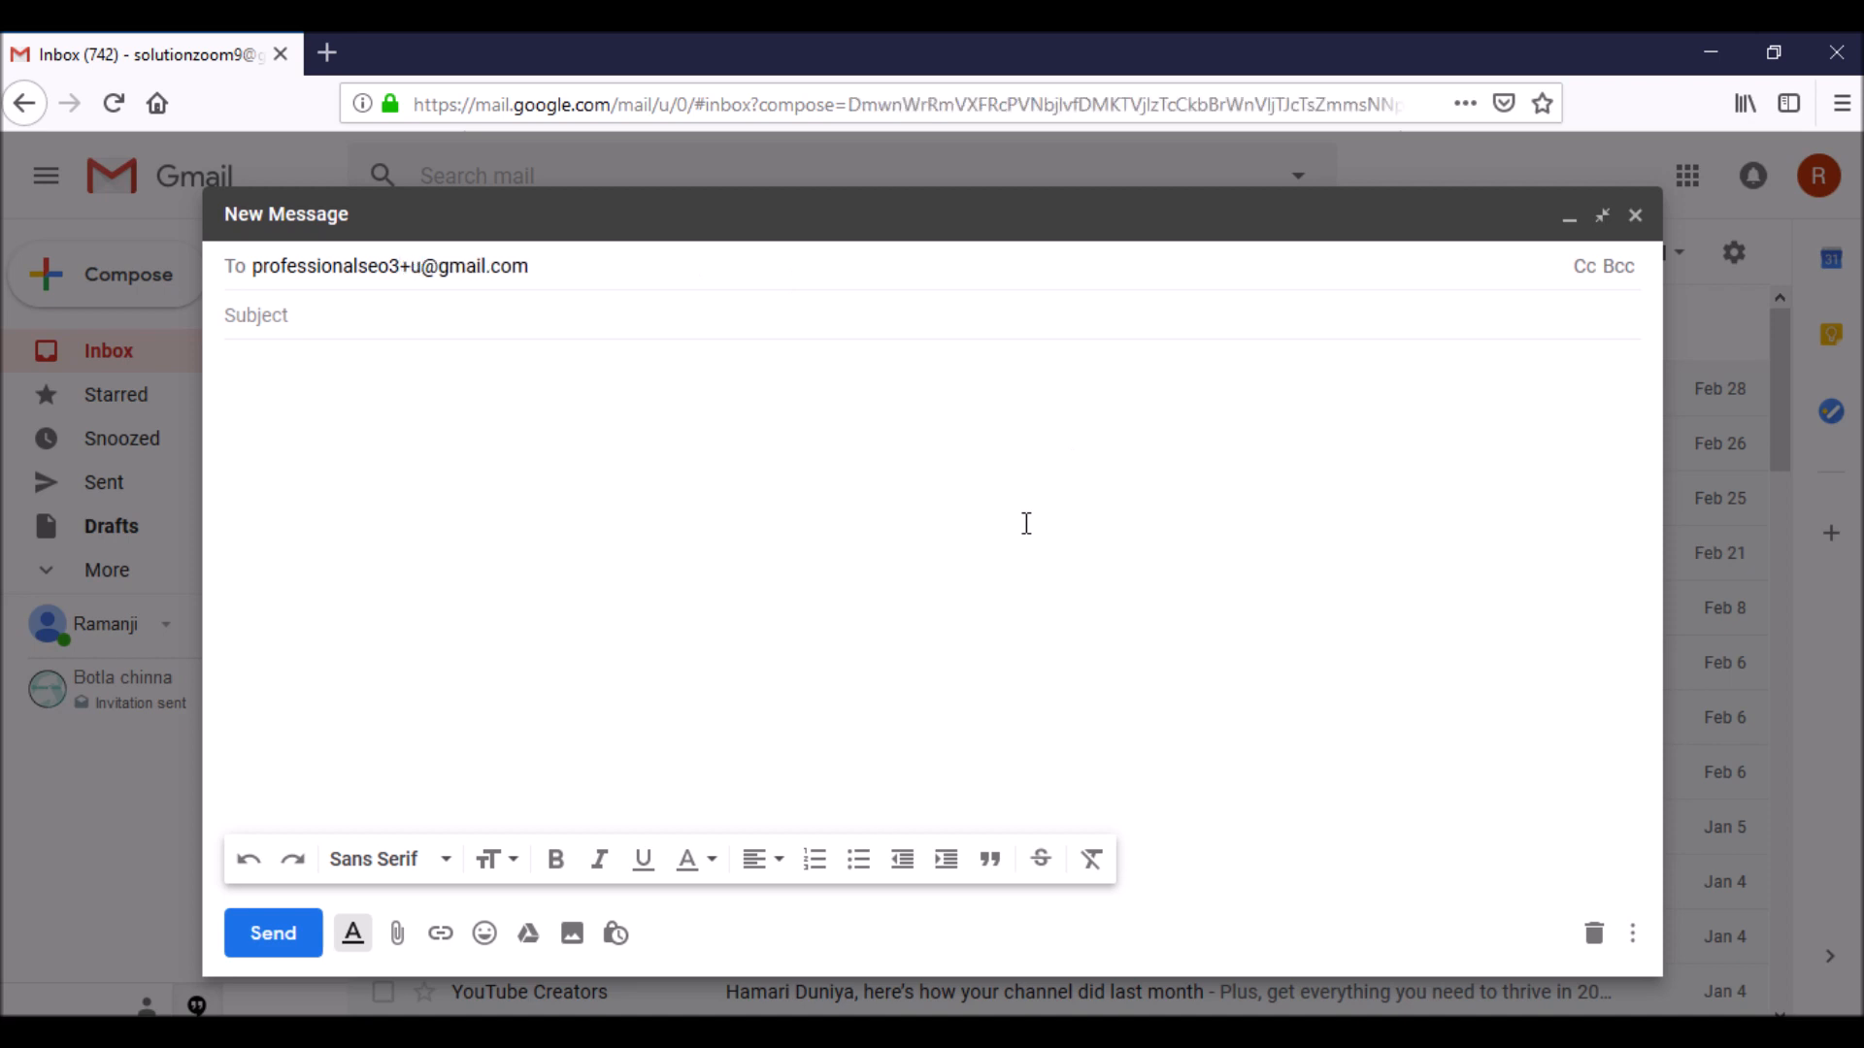
{"action": "type", "text": "nli"}
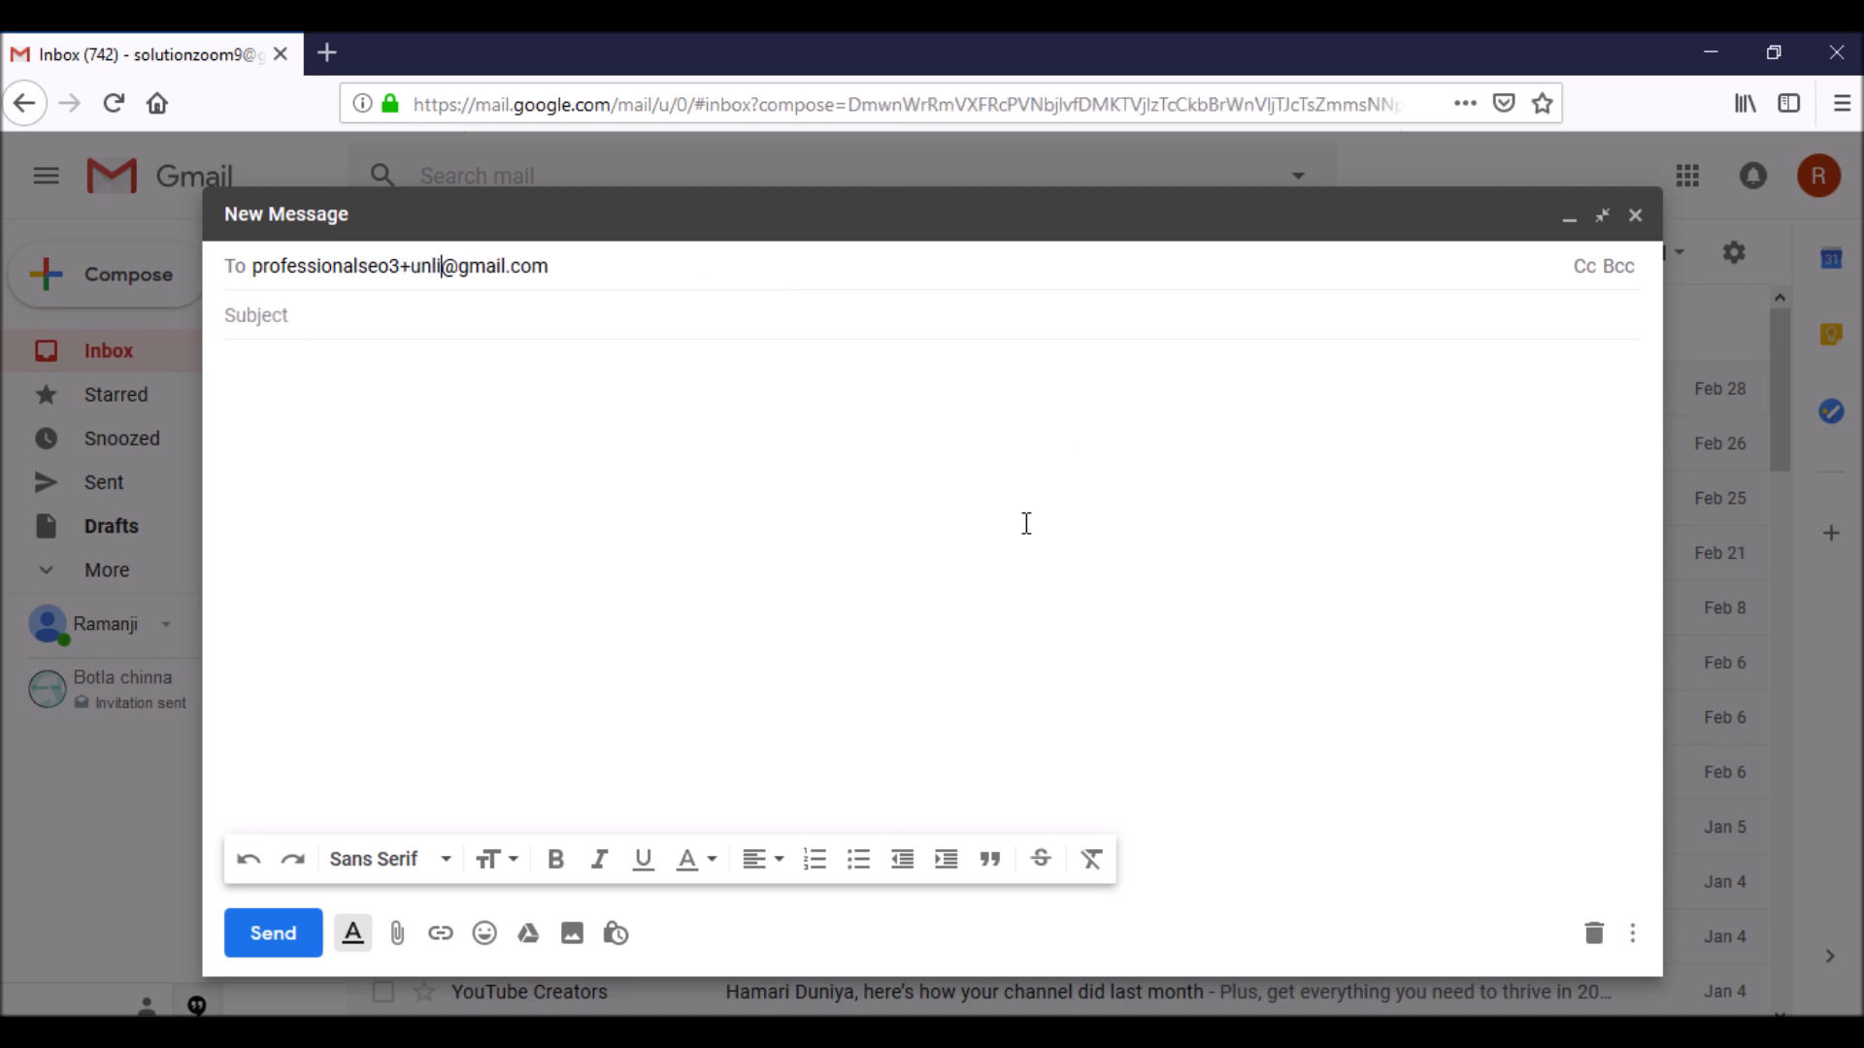
{"action": "type", "text": "mited"}
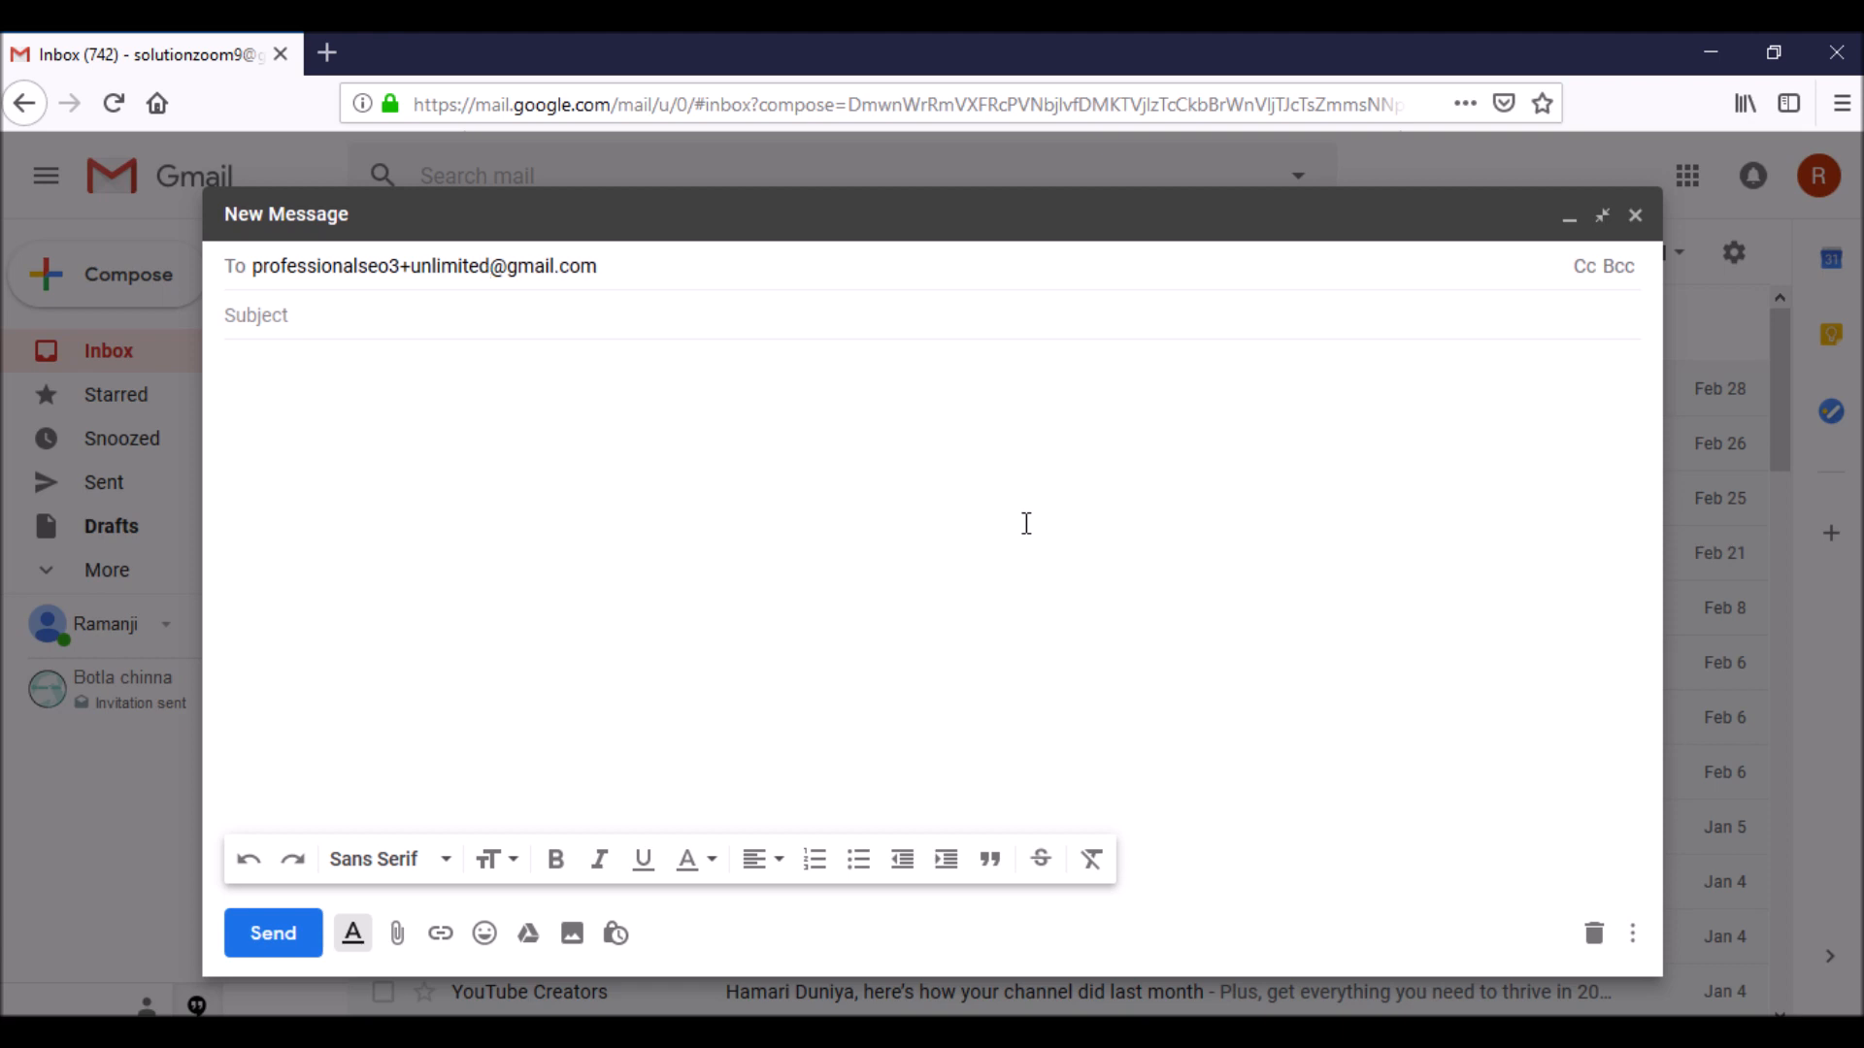
{"action": "type", "text": "text"}
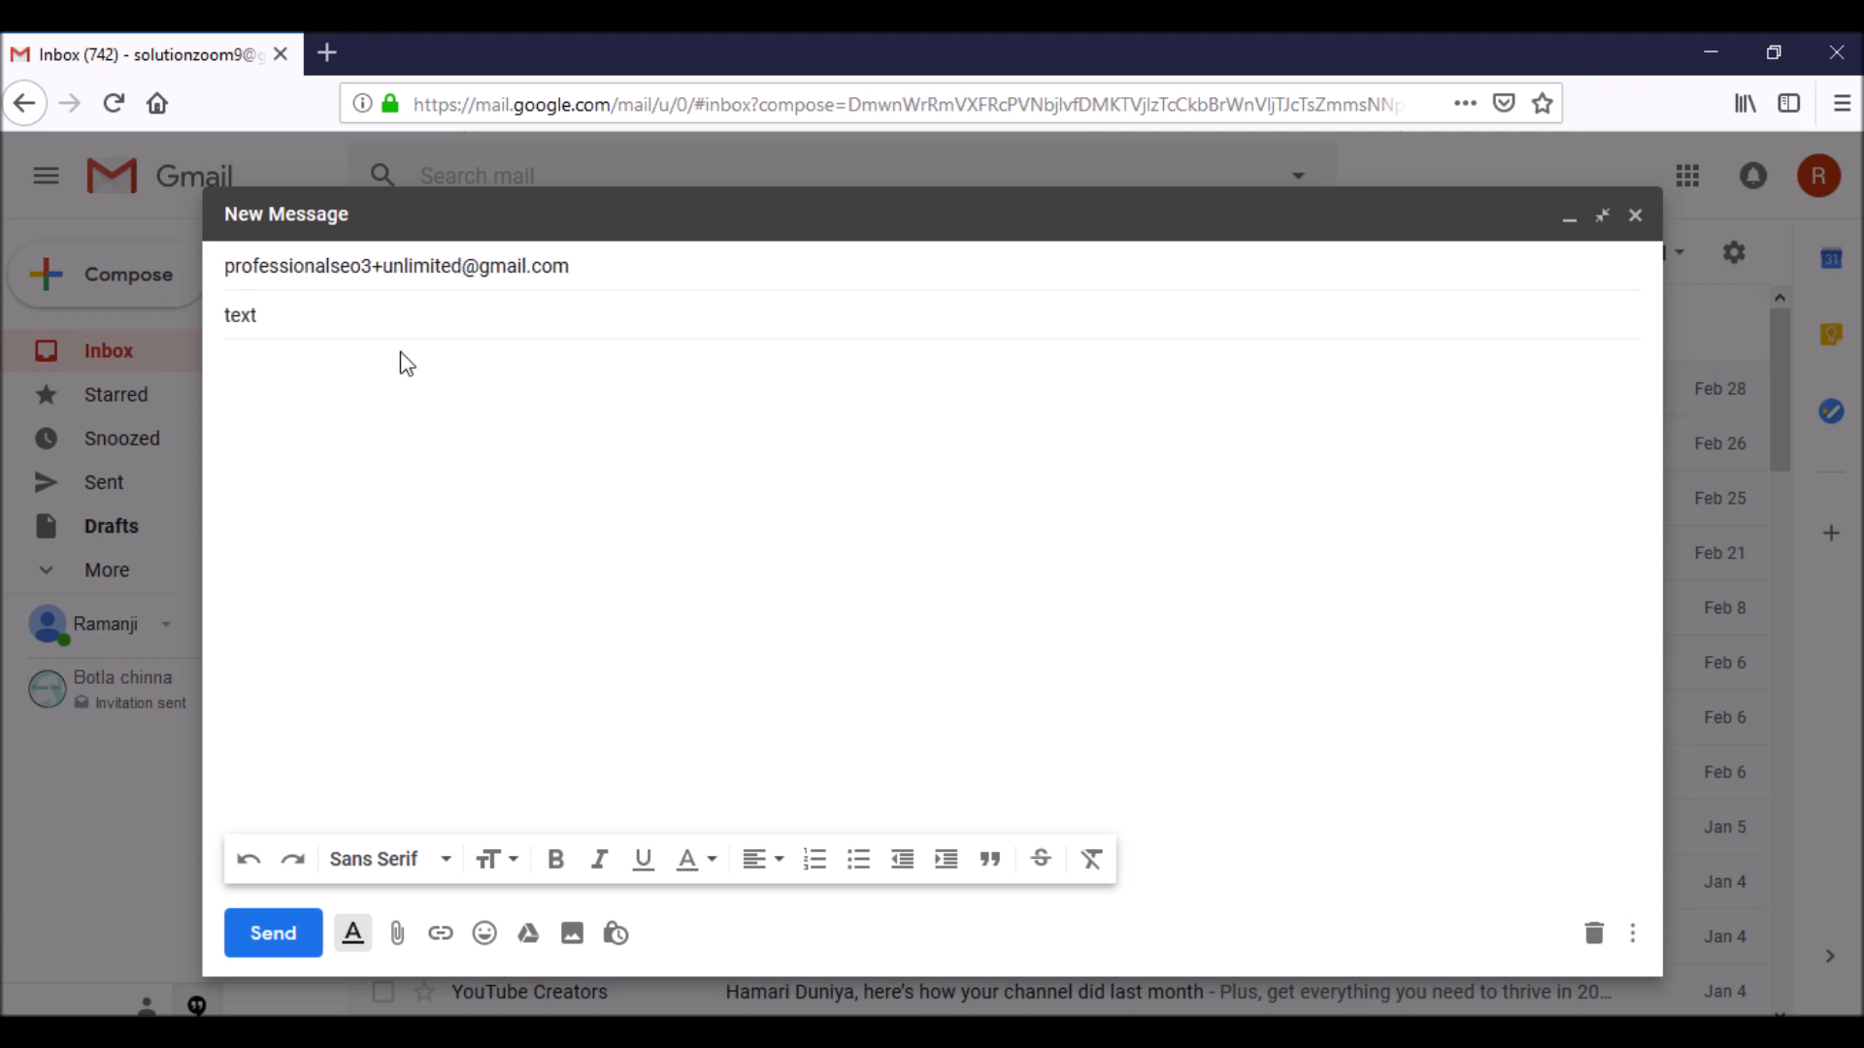
{"action": "type", "text": "unlimited"}
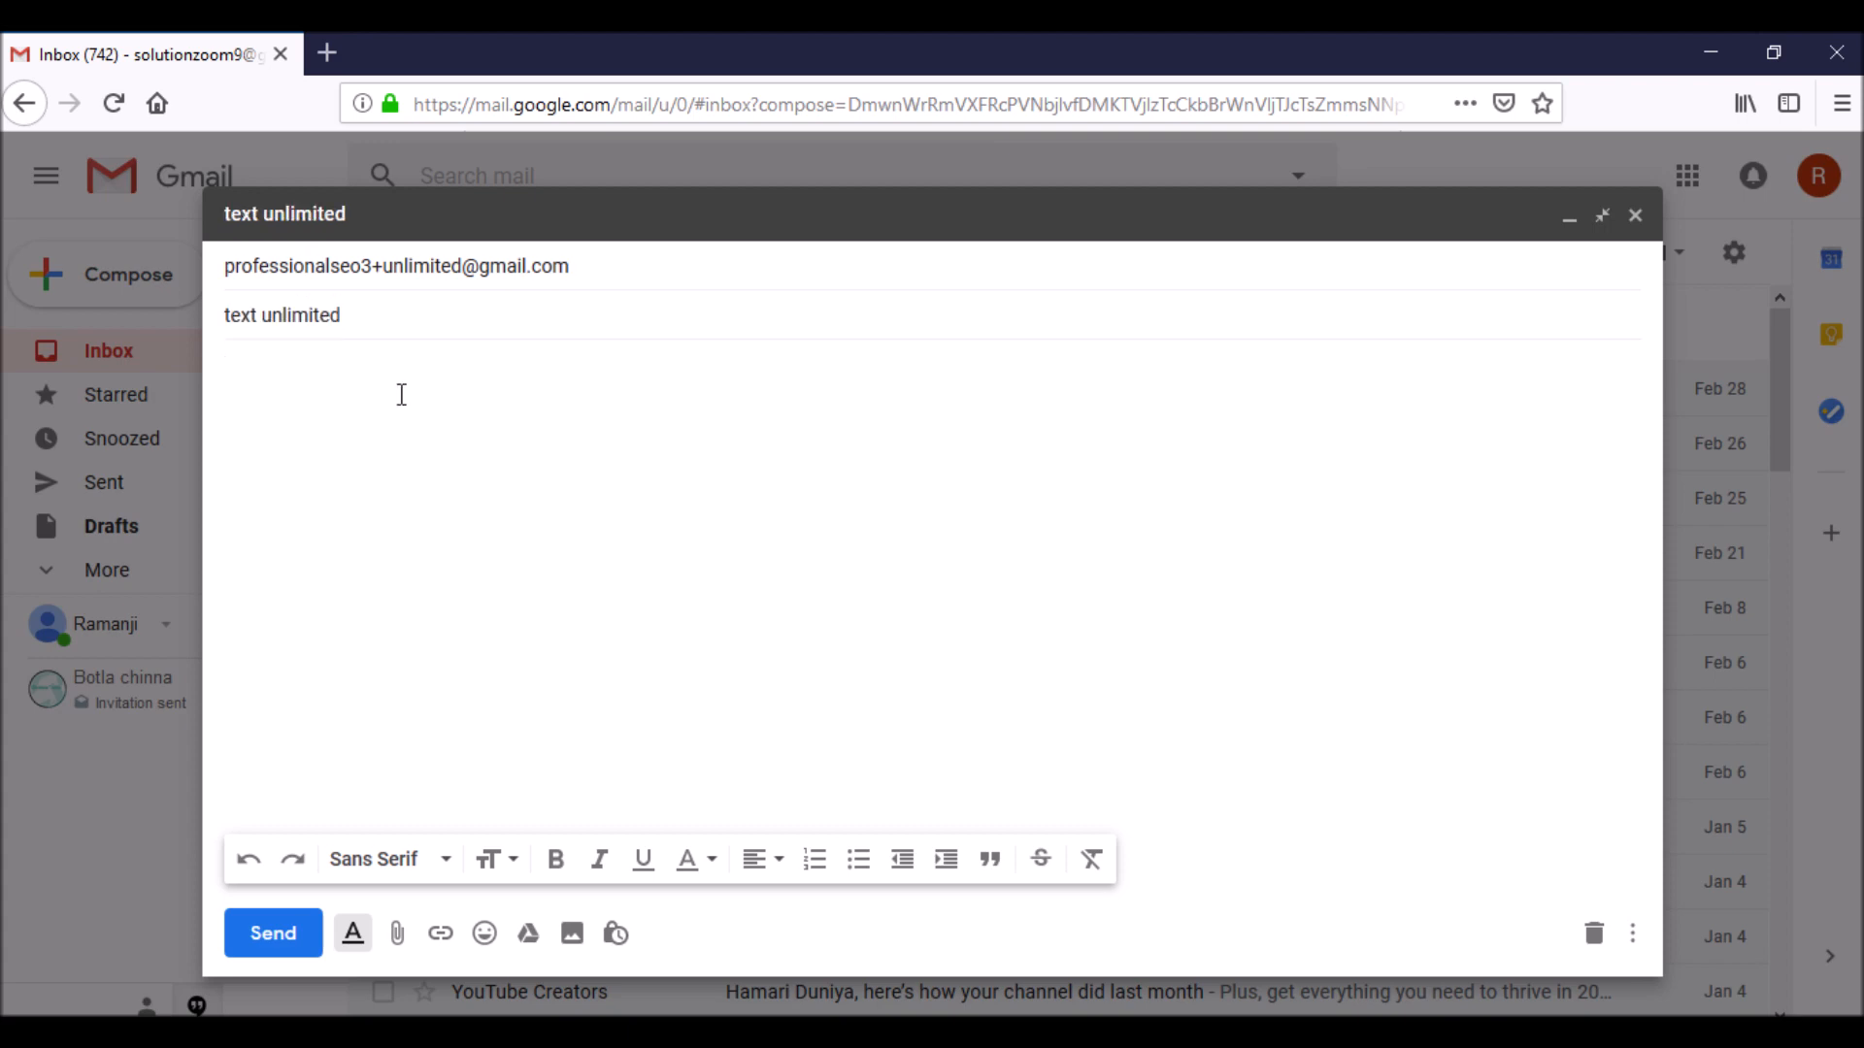
{"action": "left_click", "coordinate": [273, 933]}
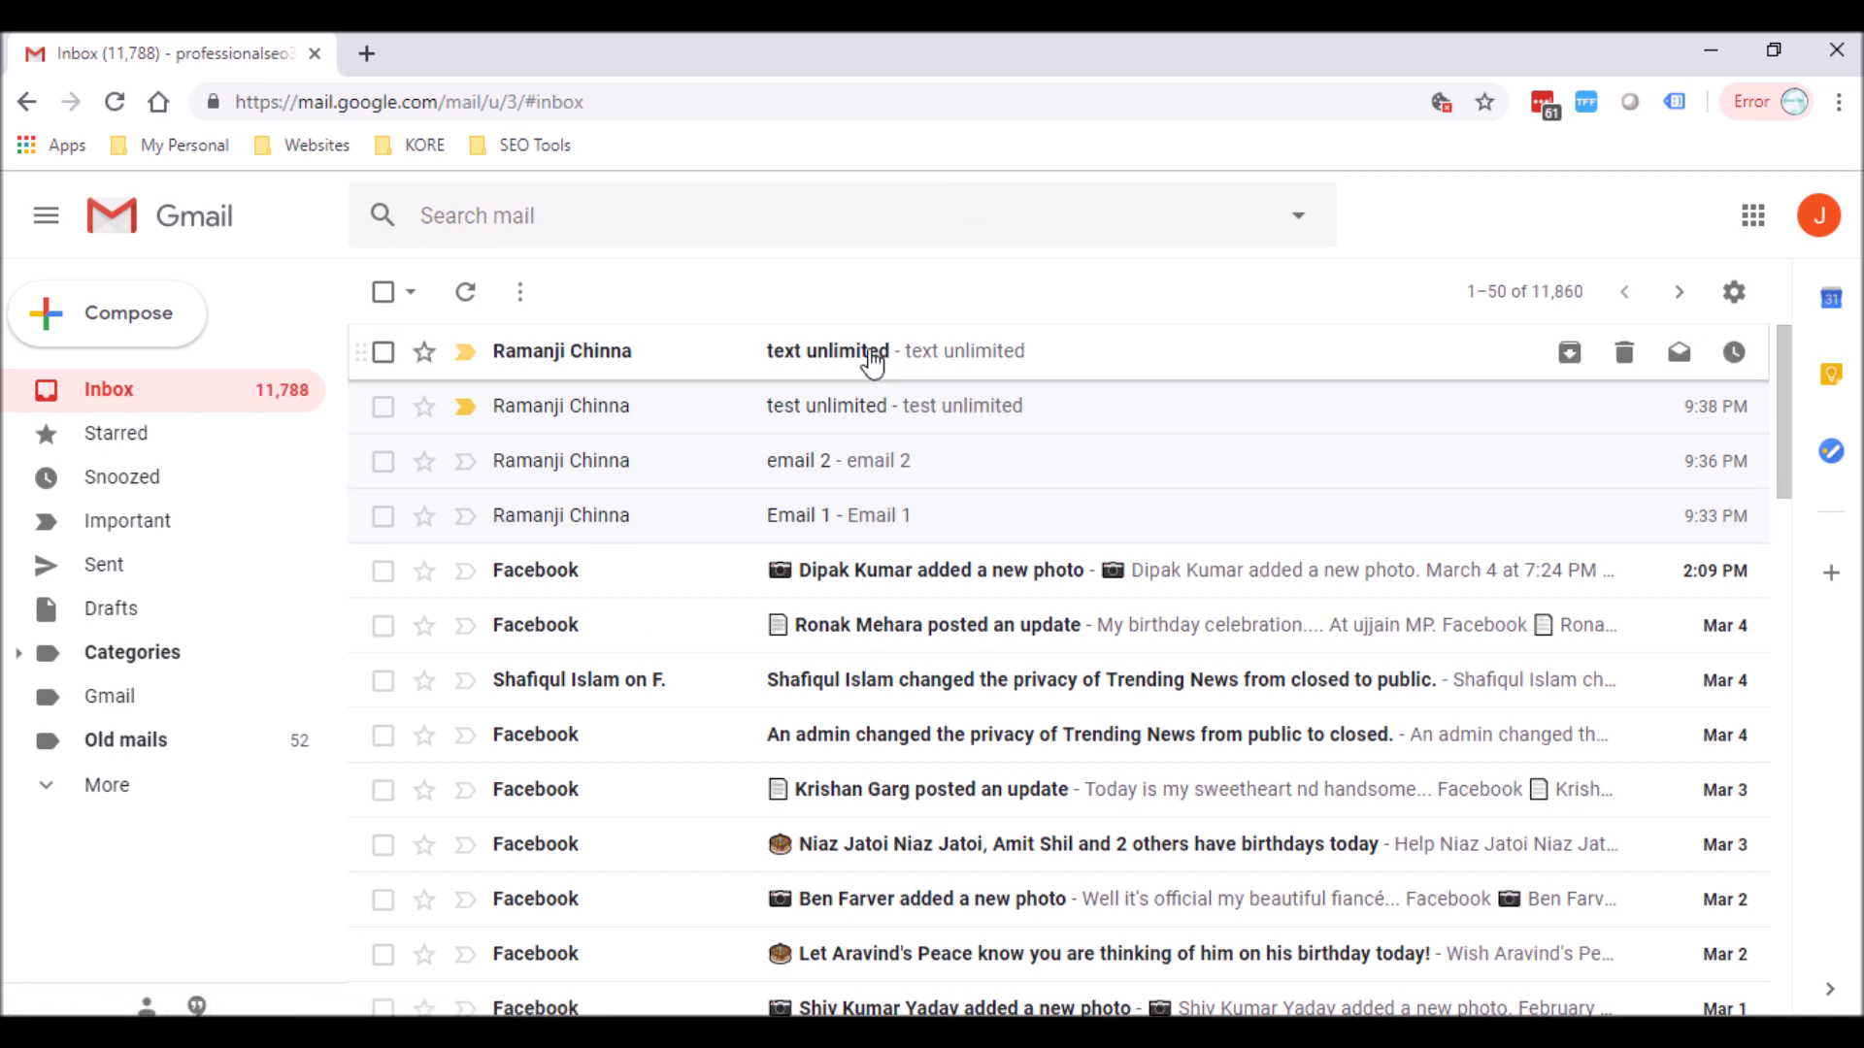
{"action": "left_click", "coordinate": [865, 352]}
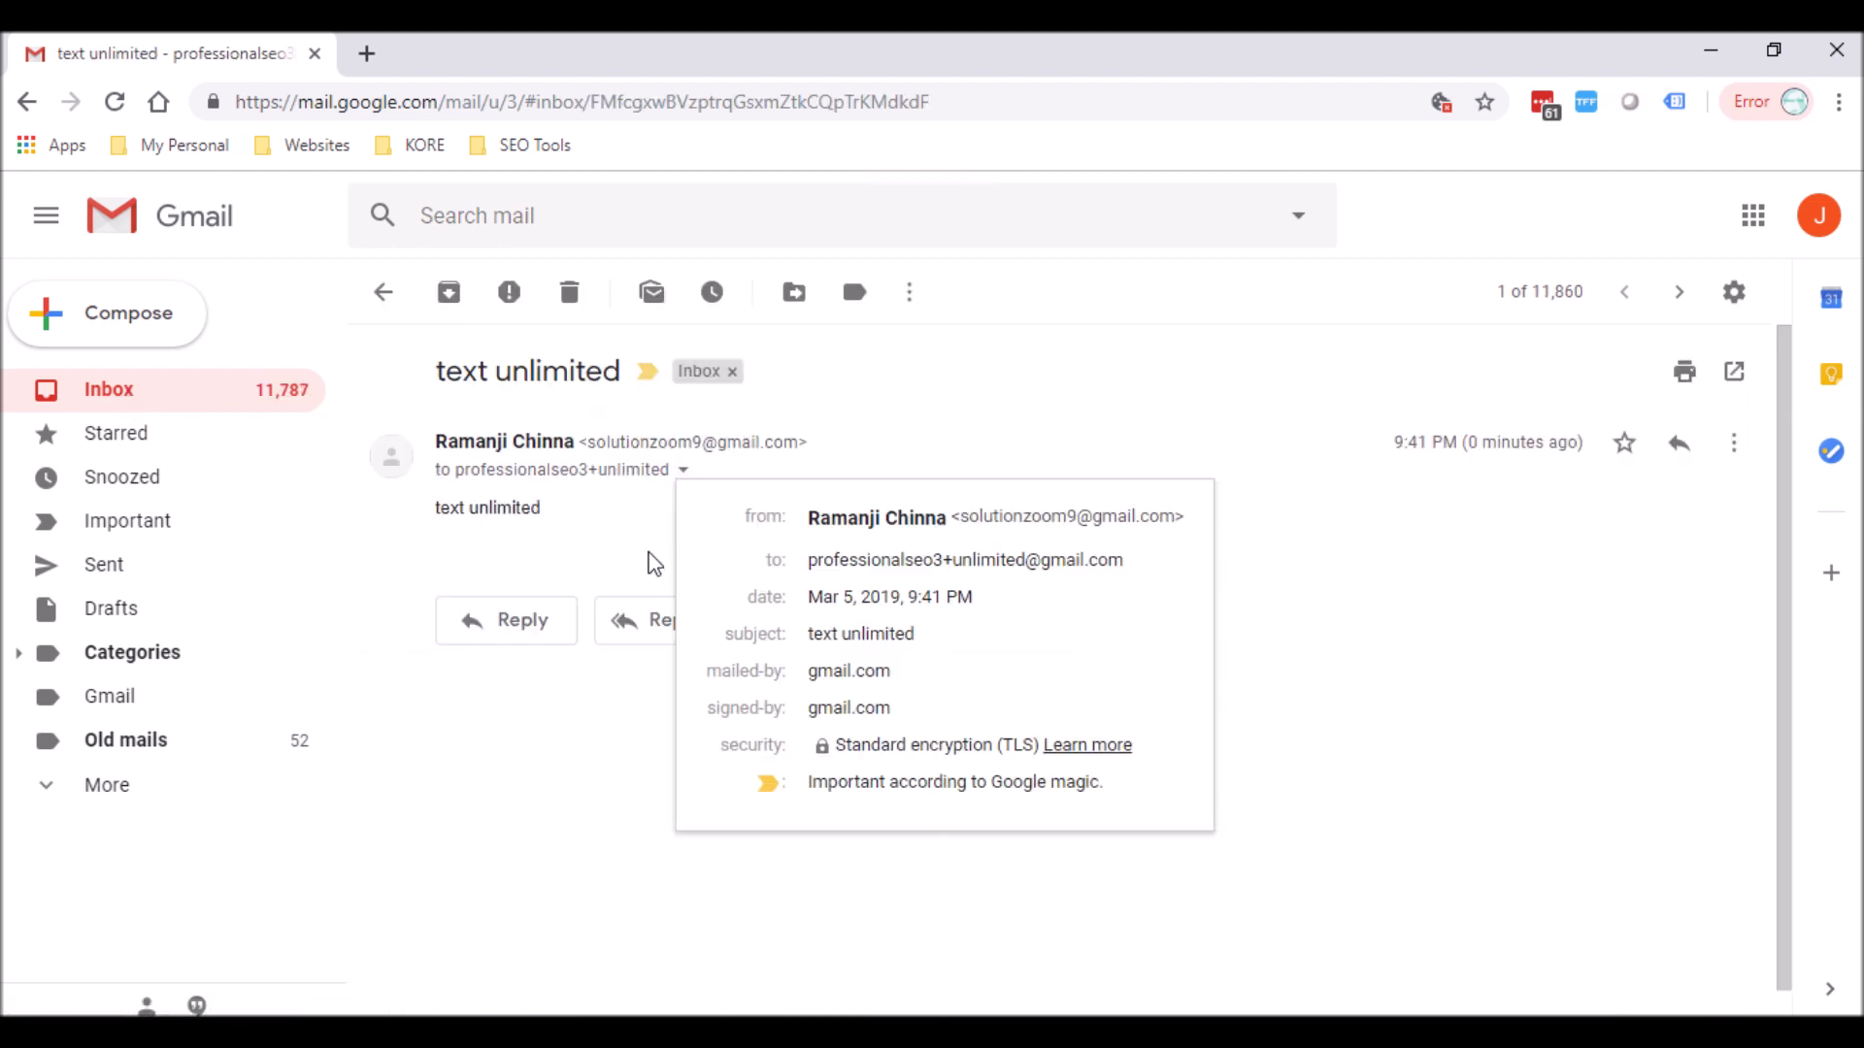